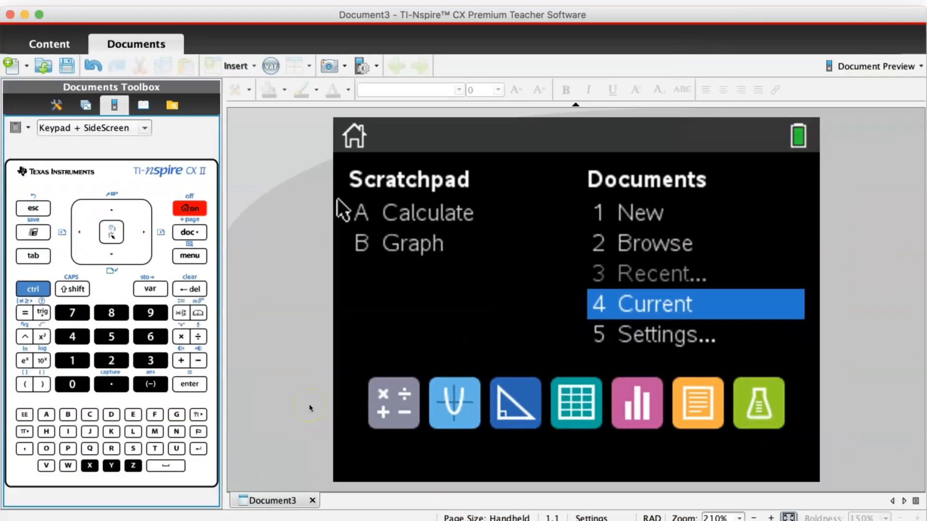
pyautogui.moveTo(580, 418)
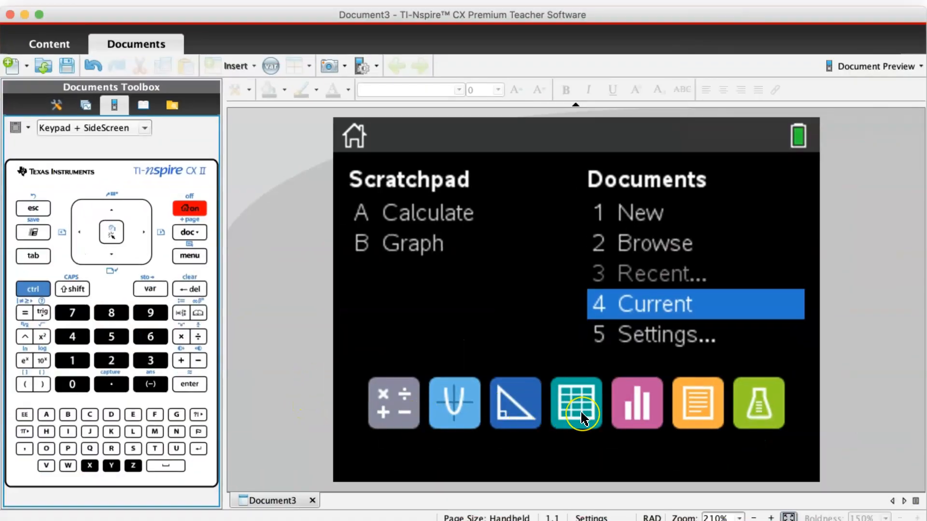
# Step: Add a Lists & Spreadsheet page with 1, 2, 3, 4 in column A and 4, 6, 9, 12 in column B
pyautogui.click(575, 403)
pyautogui.write('4')
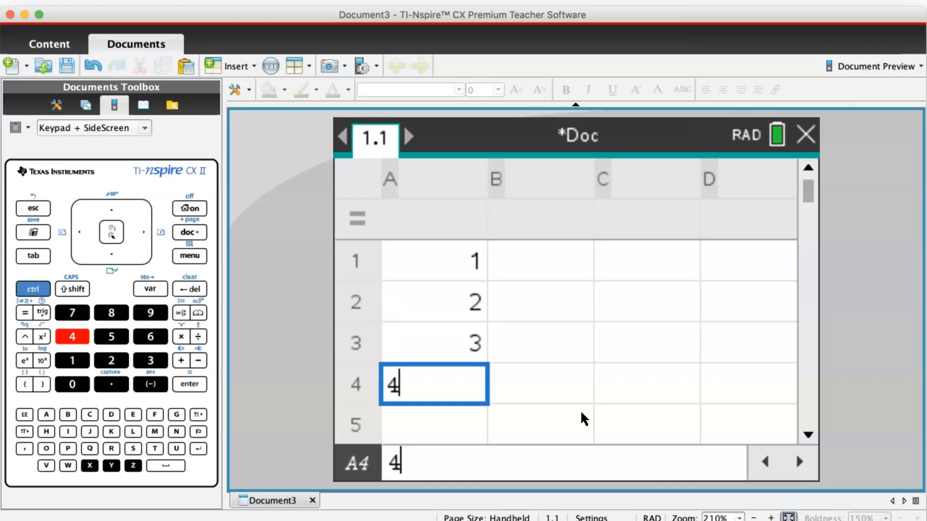
pyautogui.click(535, 246)
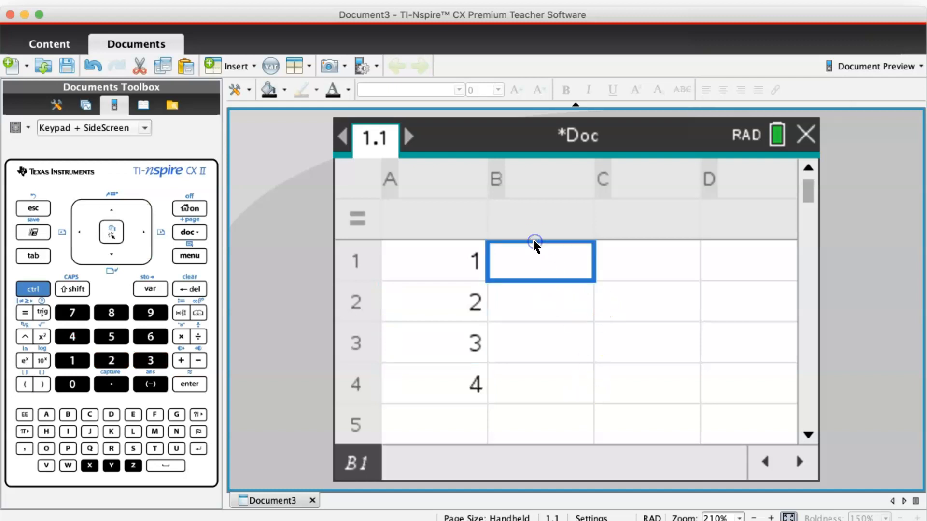
pyautogui.moveTo(602, 263)
pyautogui.write('12')
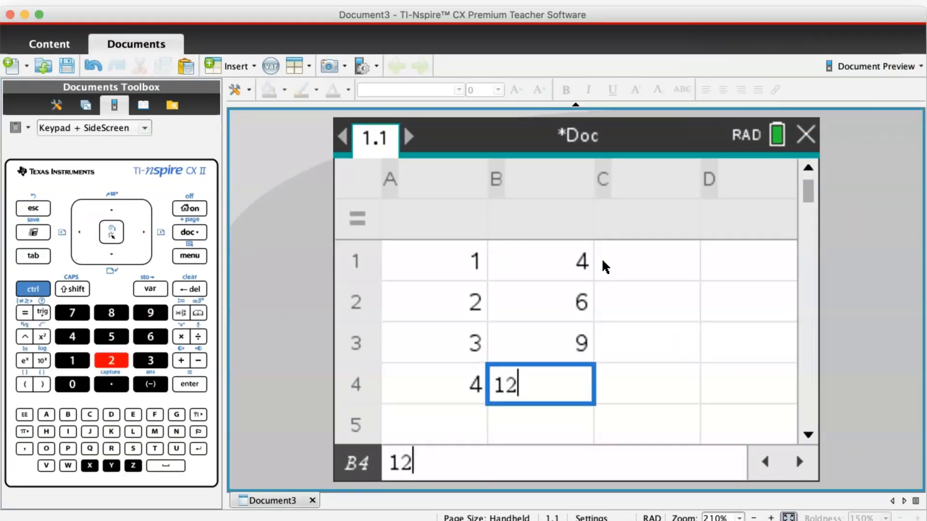
pyautogui.press('enter')
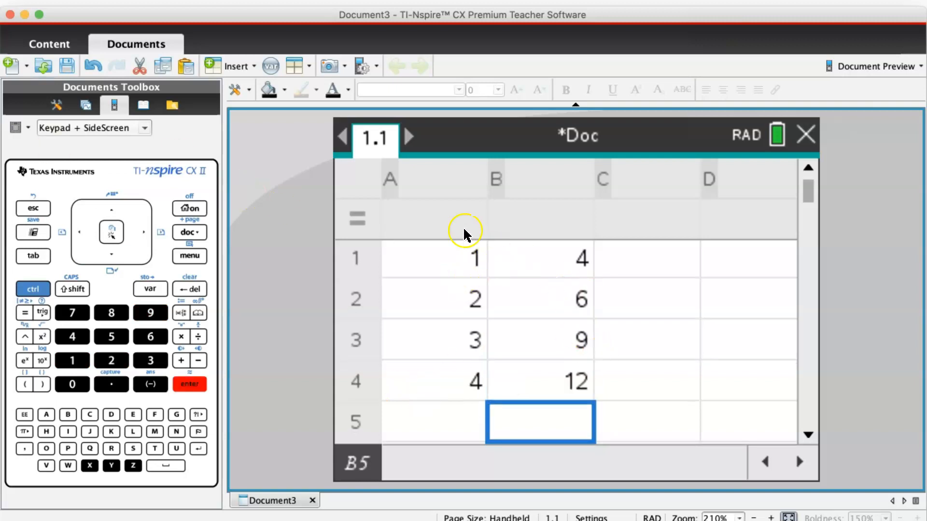
pyautogui.moveTo(441, 239)
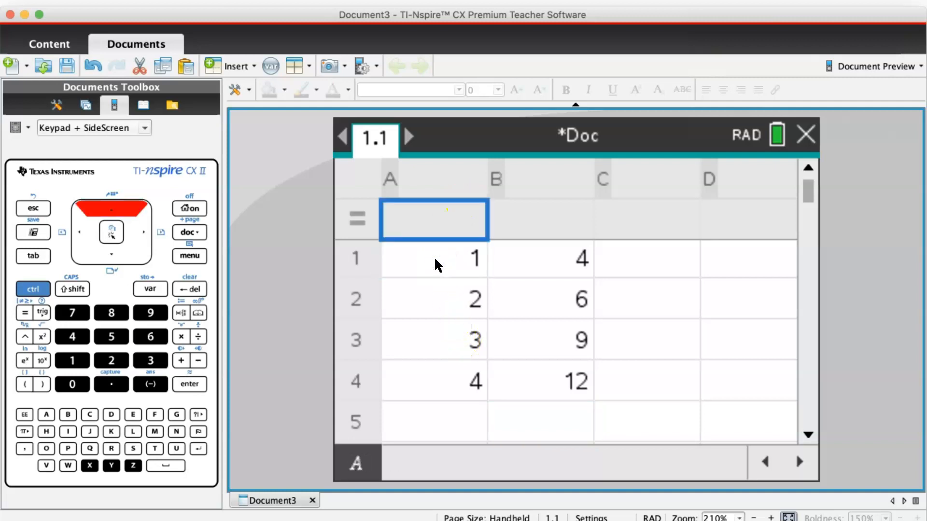
# Step: Give column A the header name 'x' and column B the name 'y'
pyautogui.click(420, 180)
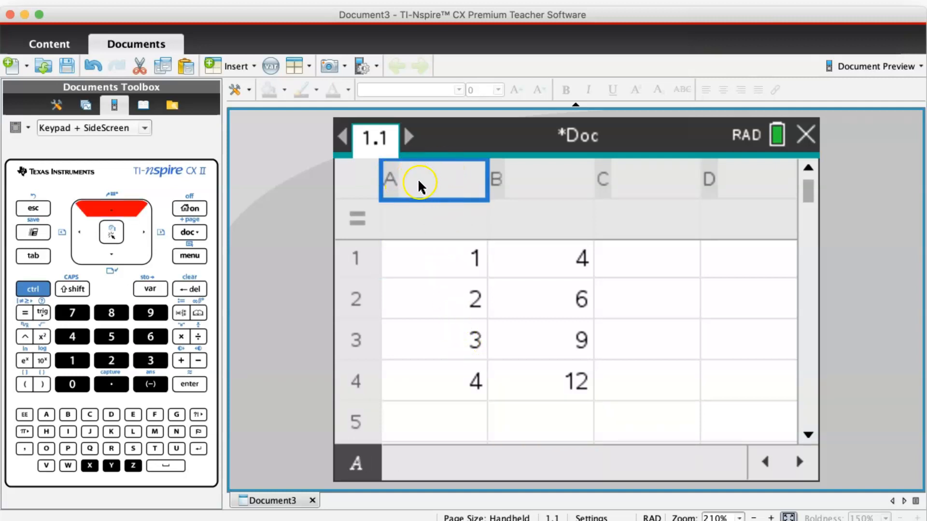
pyautogui.write('x')
pyautogui.click(540, 179)
pyautogui.write('y')
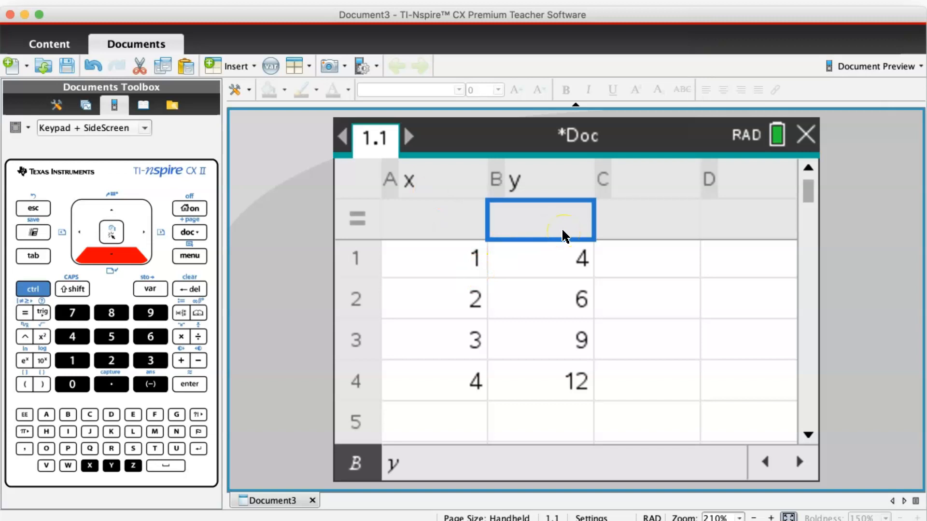
pyautogui.moveTo(452, 204)
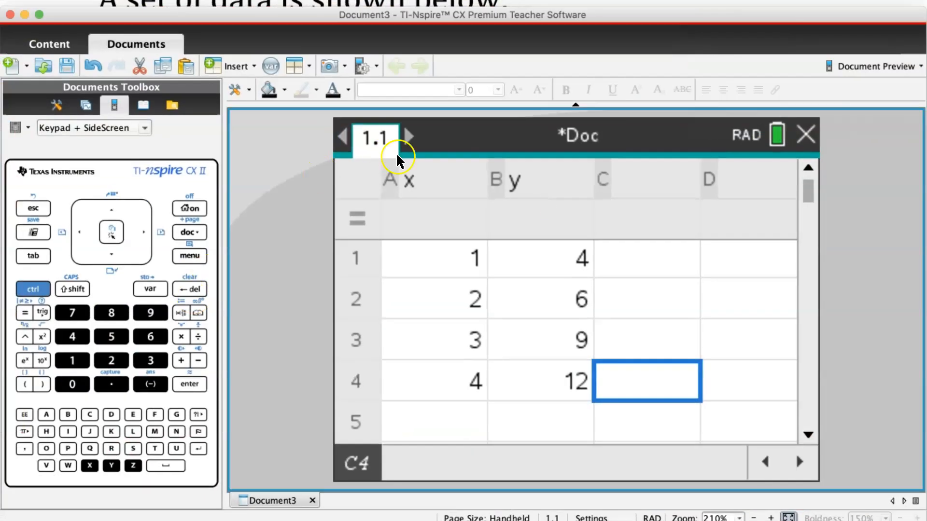
# Step: Run Two-Variable Statistics with X List x and Y List y, giving mean x 2.5
pyautogui.click(189, 256)
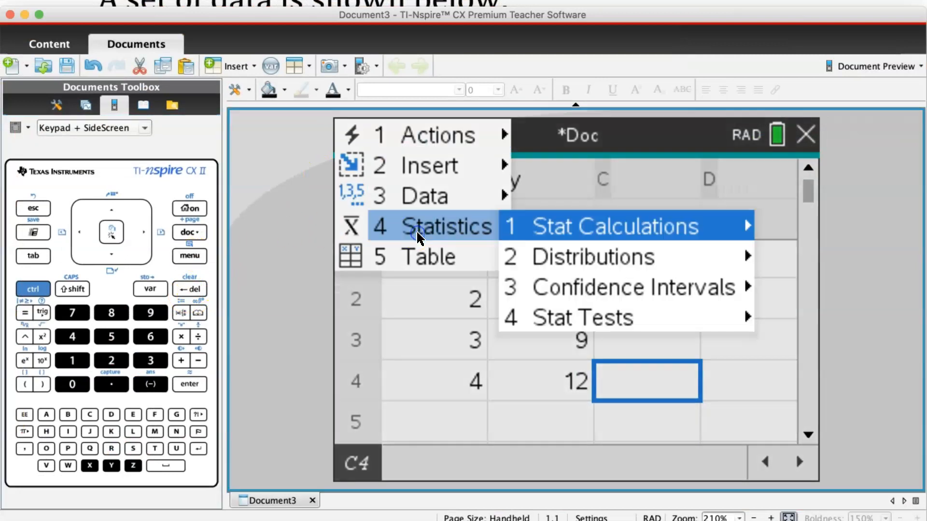
pyautogui.click(615, 225)
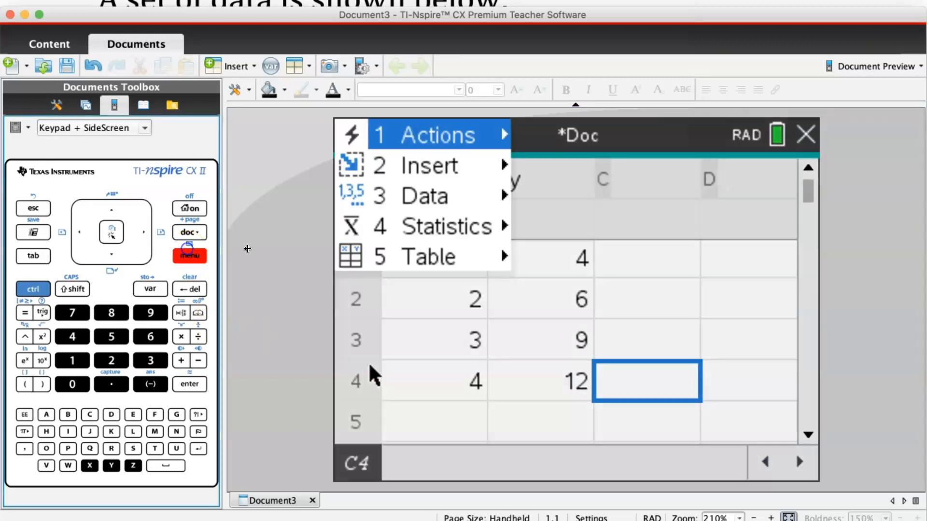
pyautogui.click(446, 226)
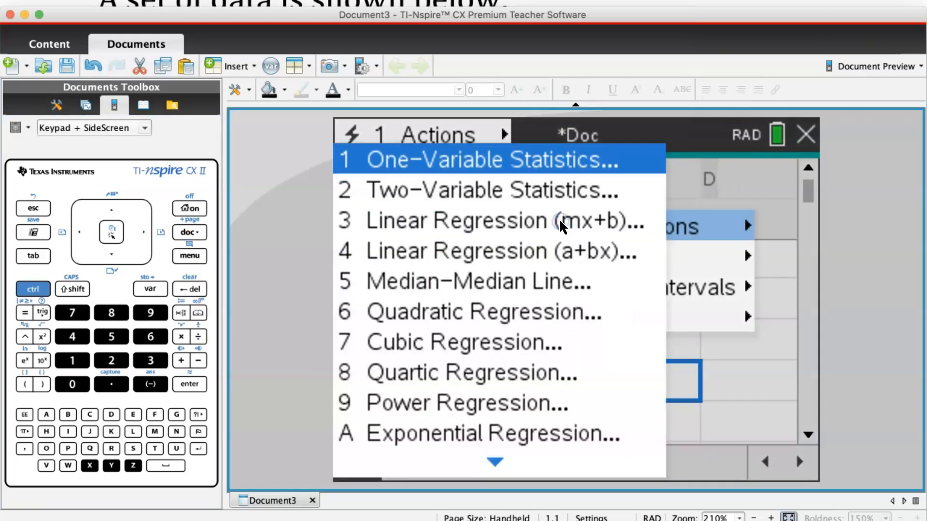
pyautogui.click(489, 190)
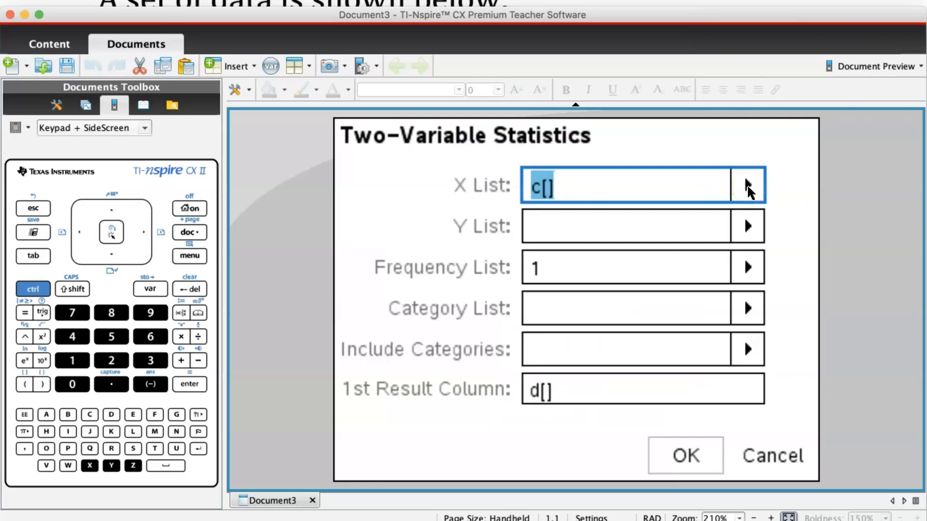
pyautogui.click(748, 187)
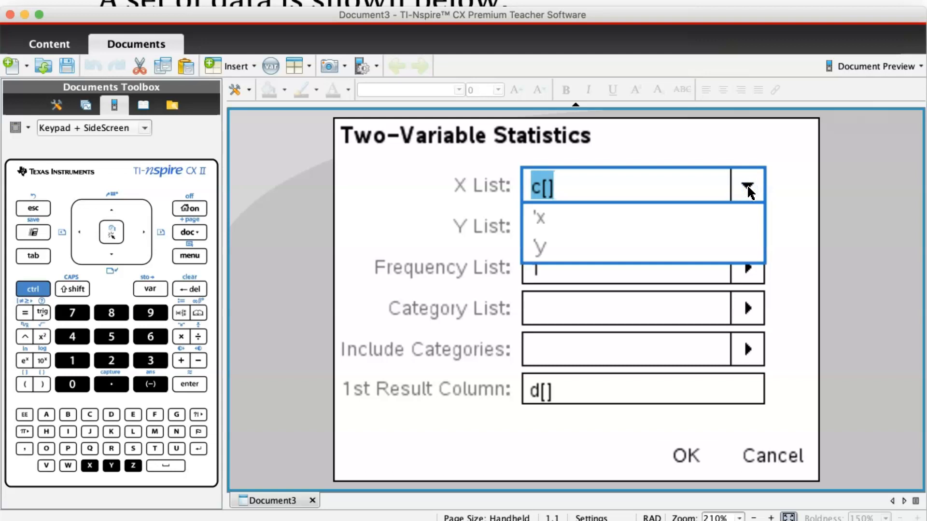
pyautogui.click(539, 219)
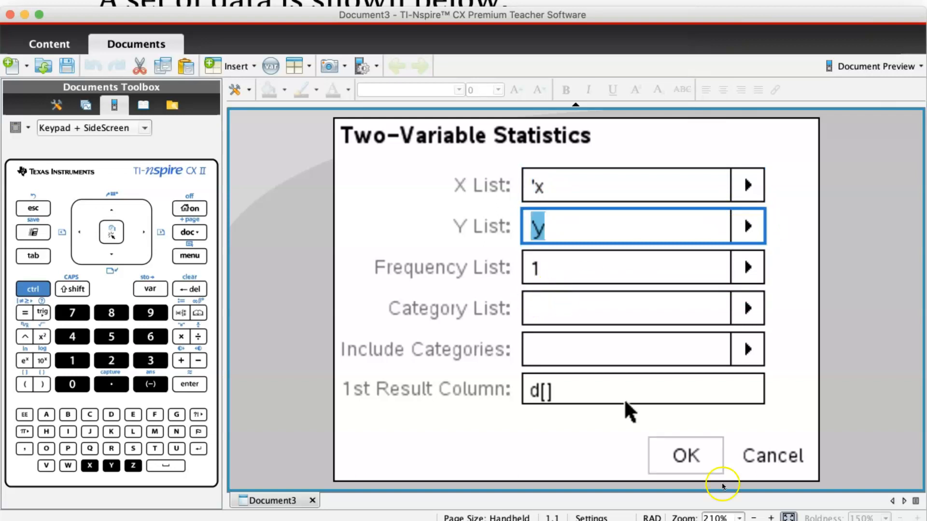
pyautogui.click(685, 454)
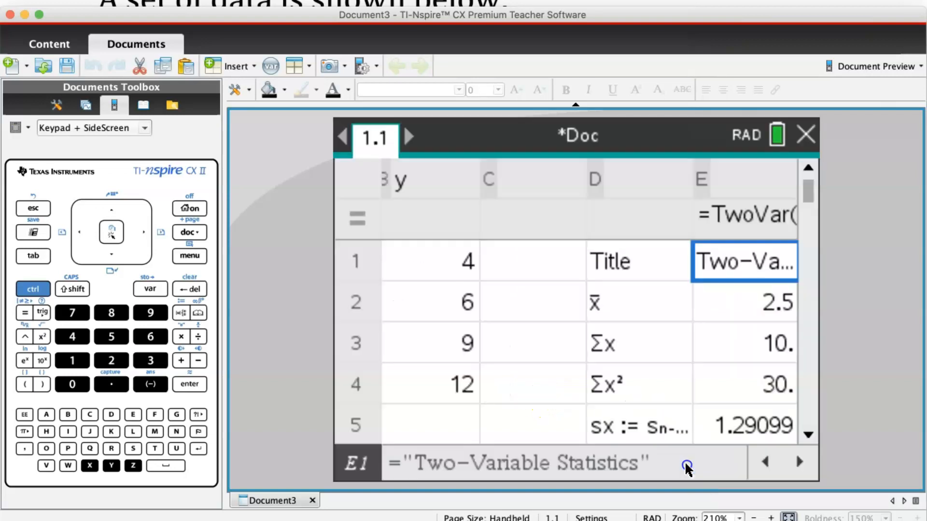
pyautogui.click(752, 302)
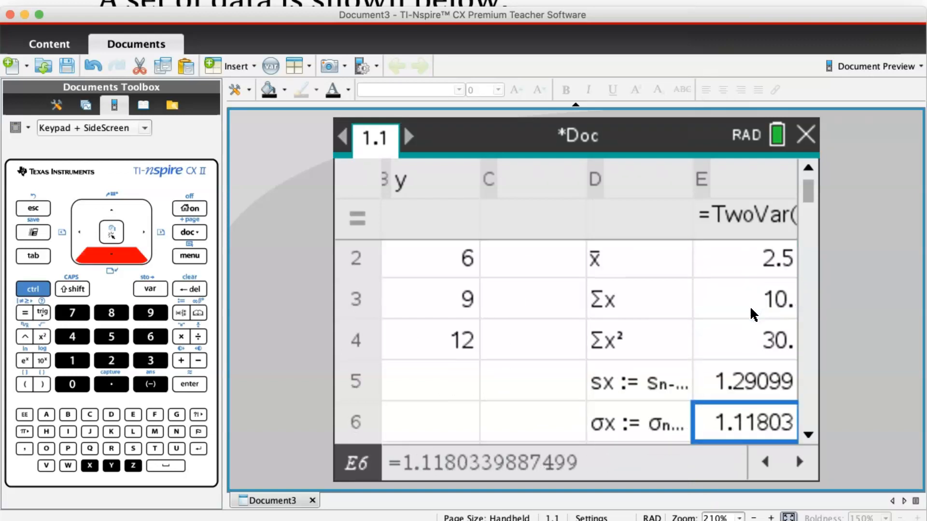
pyautogui.press('down')
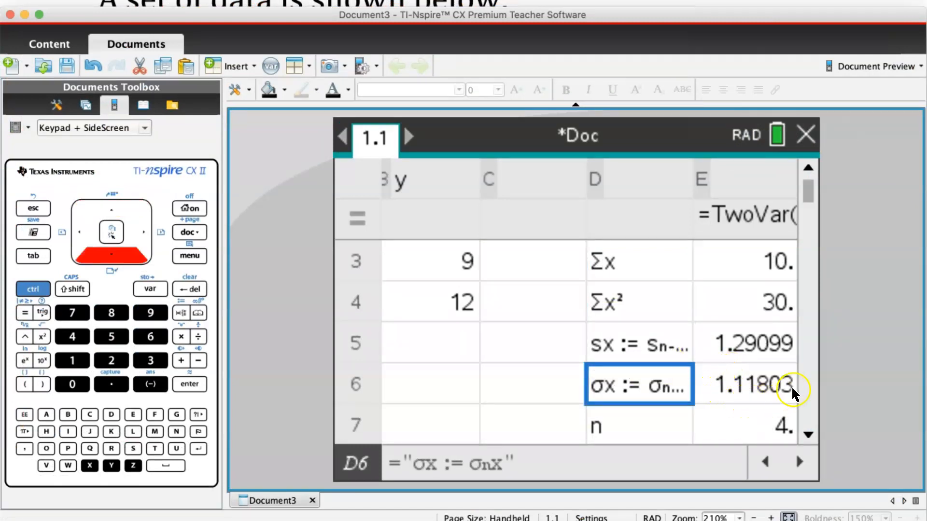
pyautogui.moveTo(768, 394)
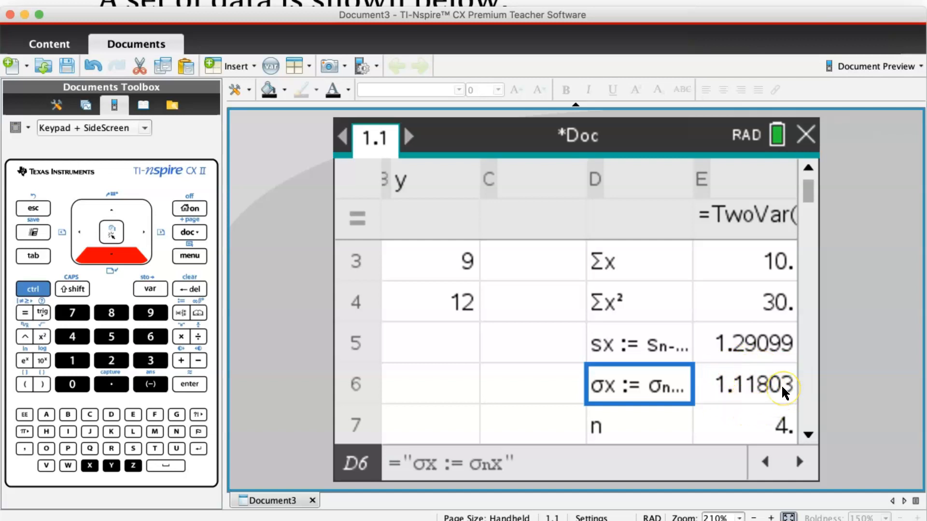
pyautogui.moveTo(726, 338)
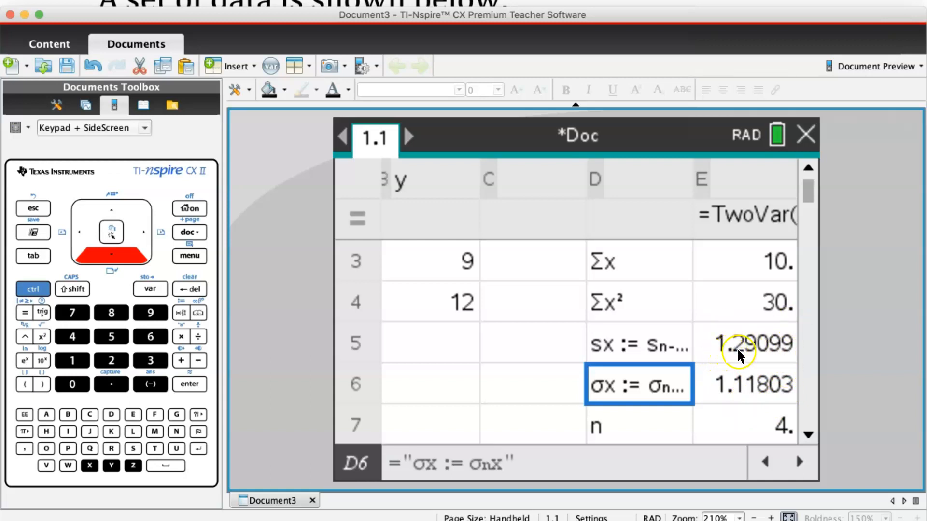
pyautogui.moveTo(759, 359)
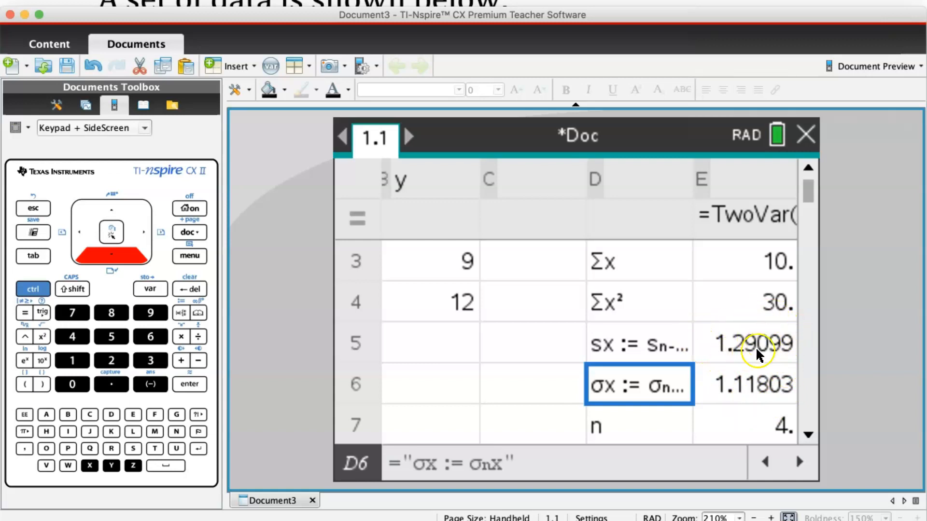
pyautogui.moveTo(754, 354)
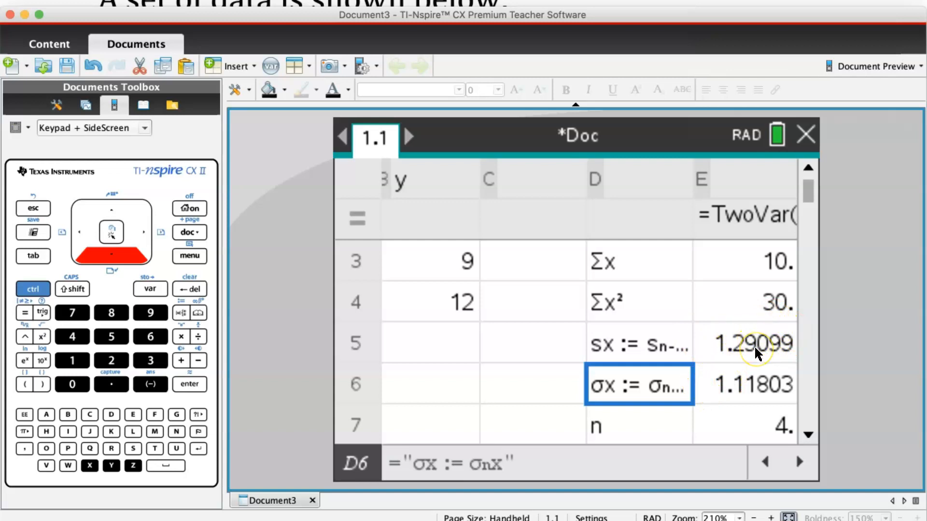
pyautogui.moveTo(757, 355)
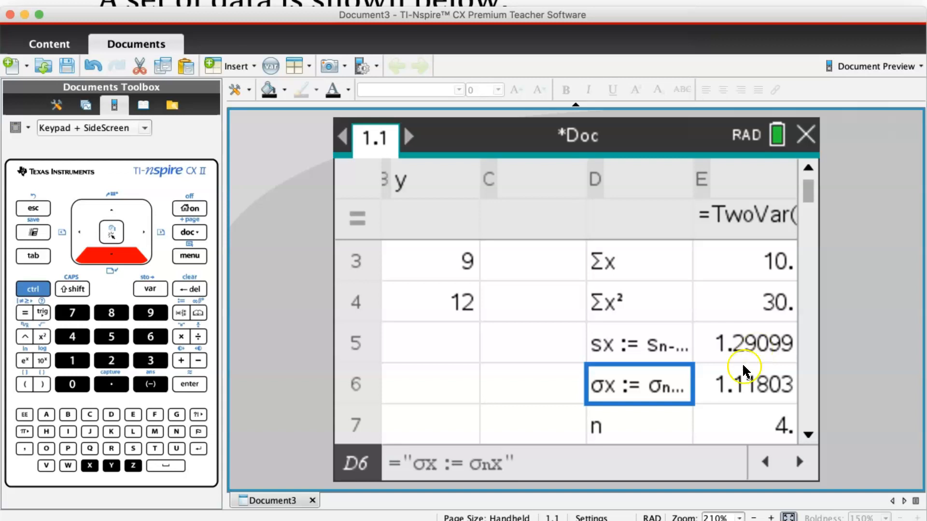
pyautogui.moveTo(765, 389)
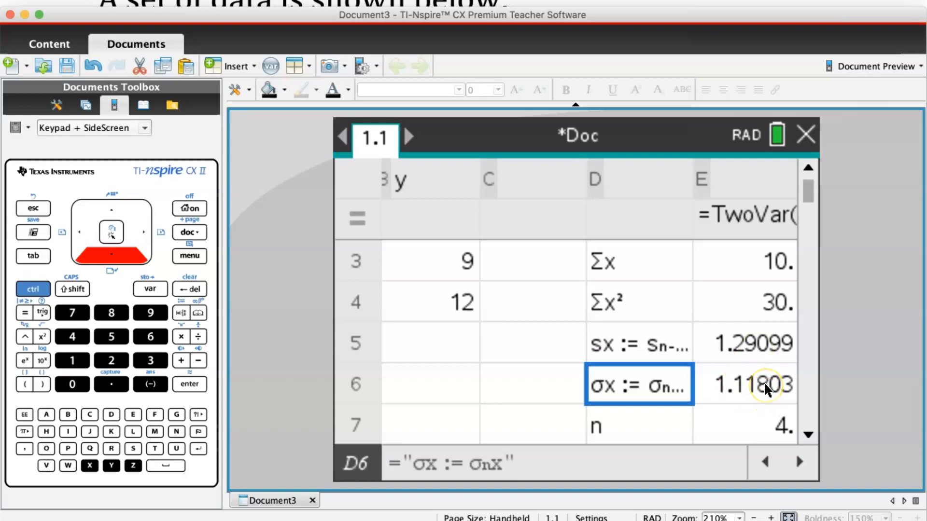
pyautogui.moveTo(764, 406)
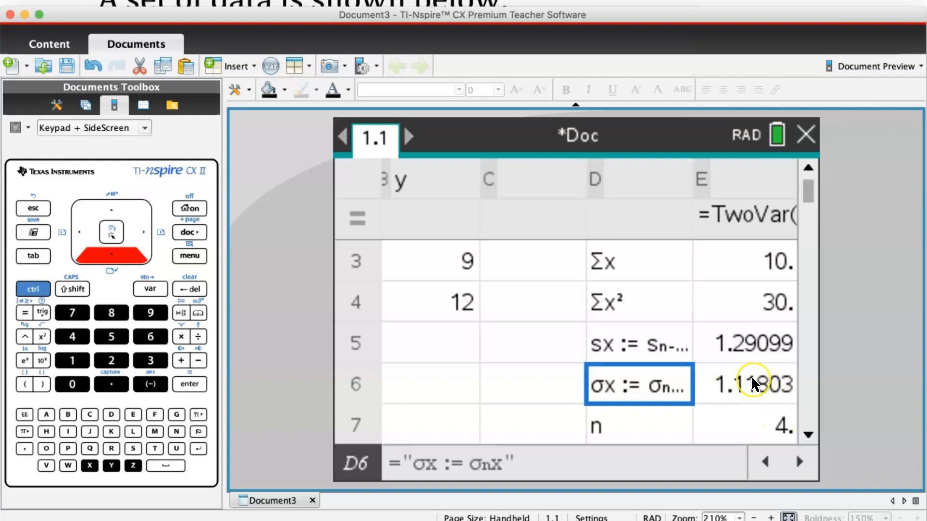
pyautogui.moveTo(765, 411)
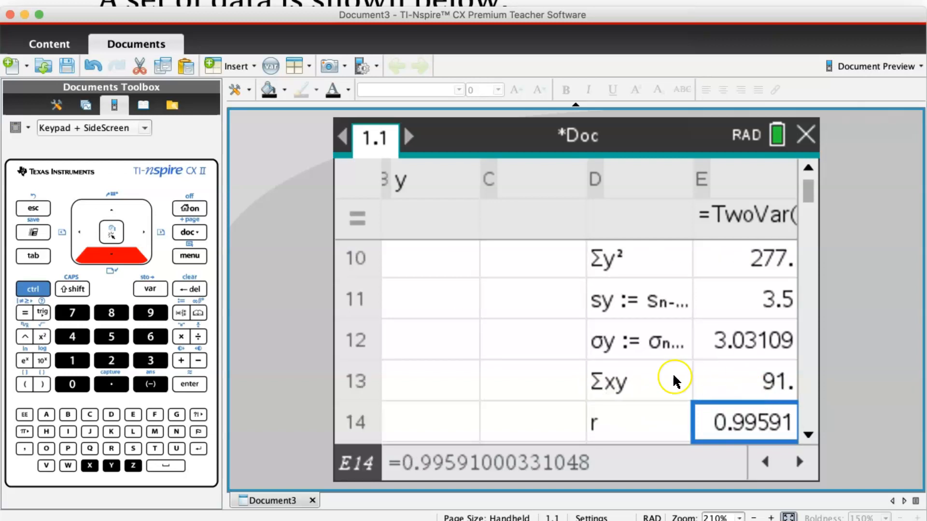
pyautogui.moveTo(745, 356)
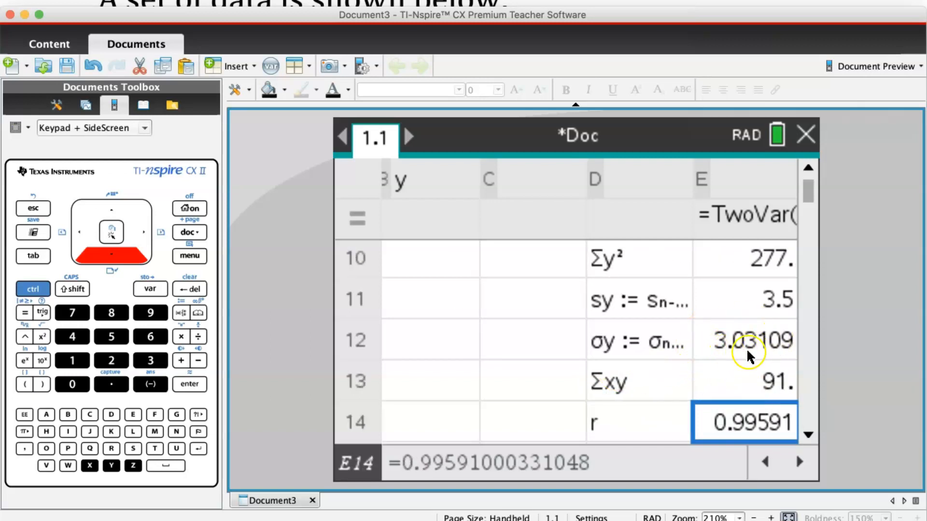
pyautogui.moveTo(796, 359)
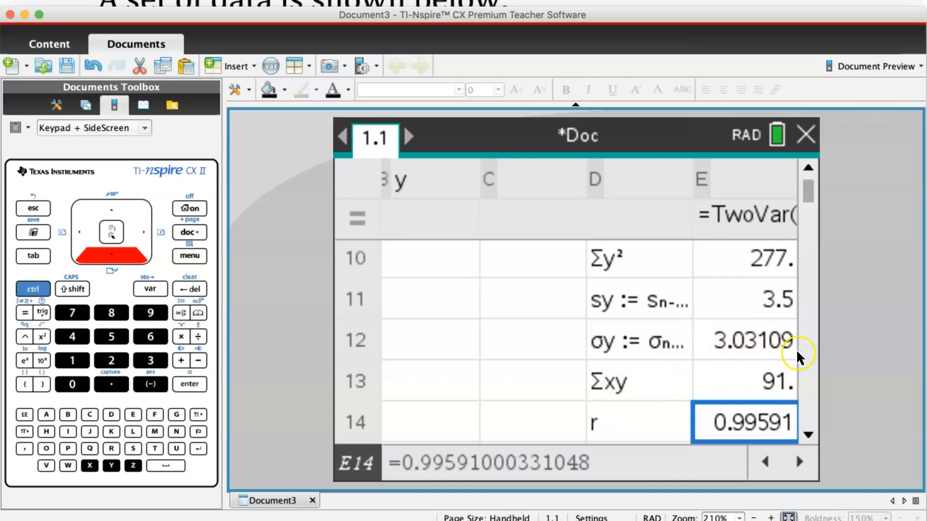
pyautogui.moveTo(747, 140)
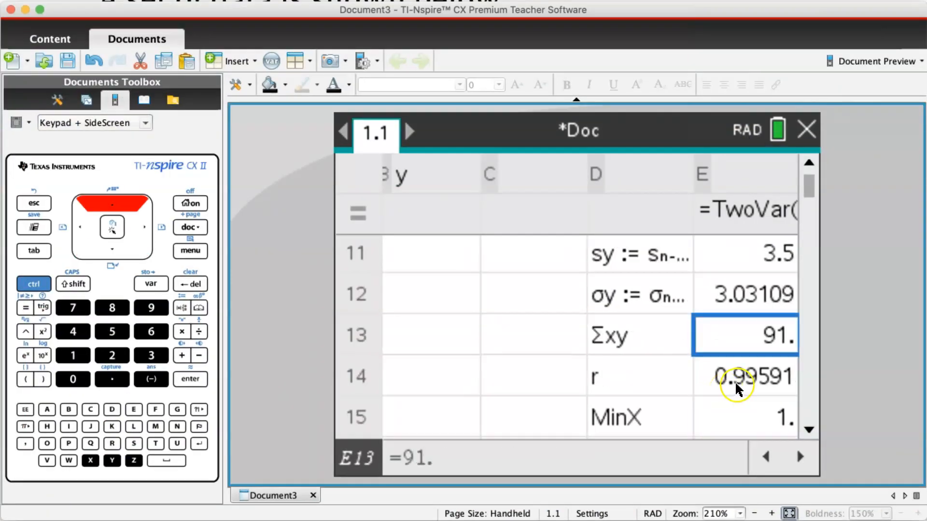
pyautogui.moveTo(768, 389)
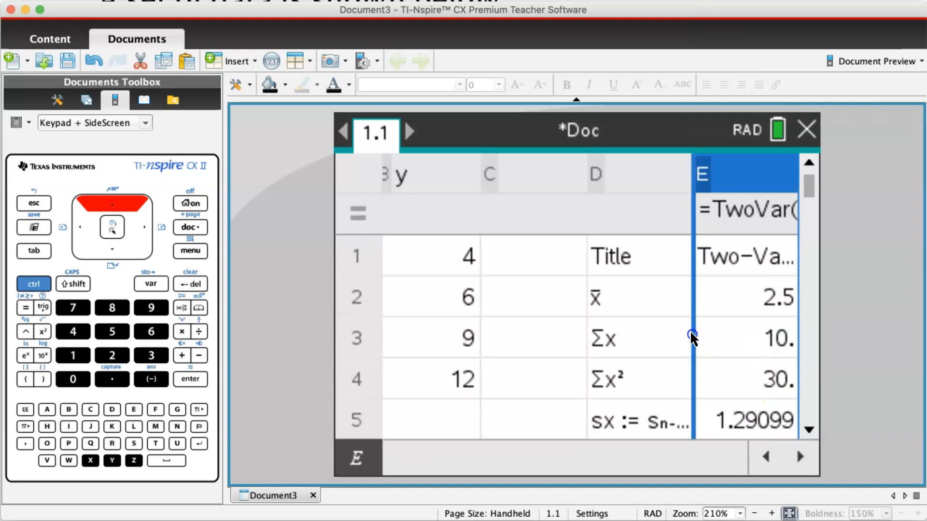
pyautogui.click(533, 339)
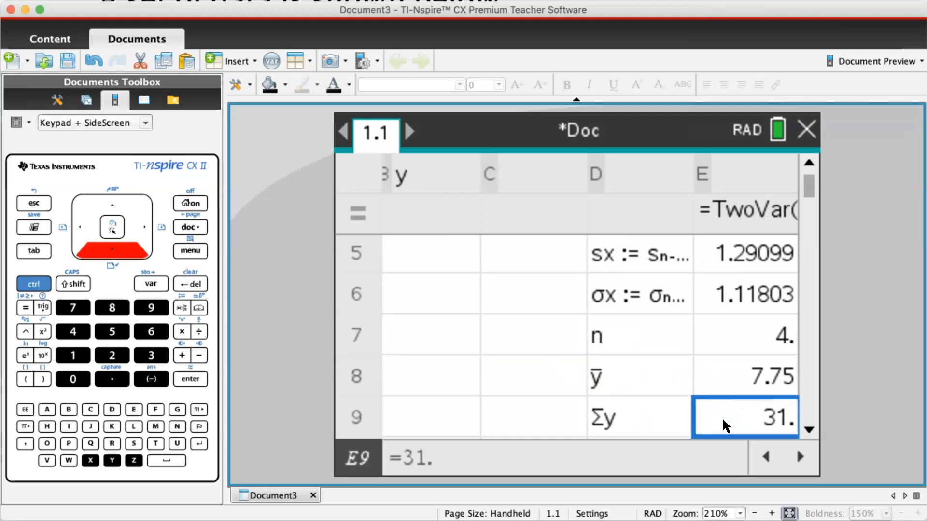
pyautogui.scroll(-3)
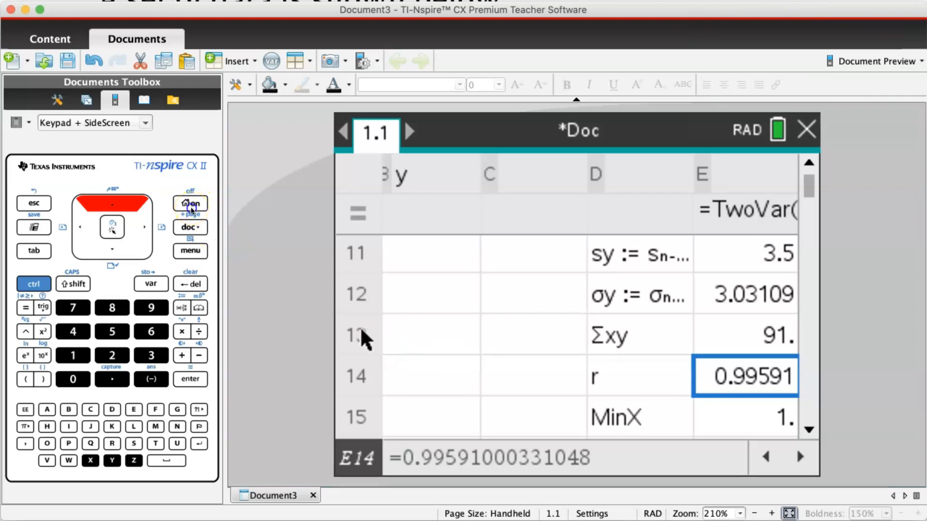
# Step: Insert a Data & Statistics page and place x on the horizontal axis
pyautogui.click(191, 204)
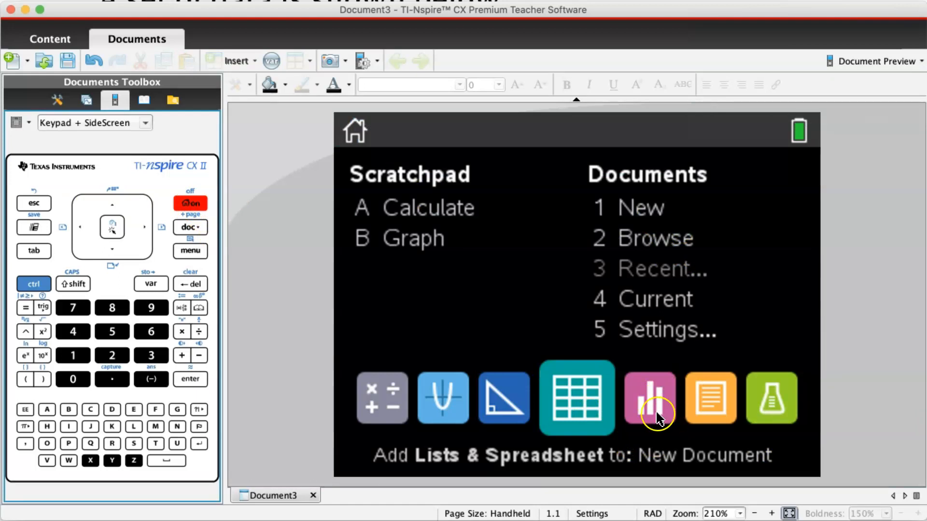
pyautogui.click(649, 398)
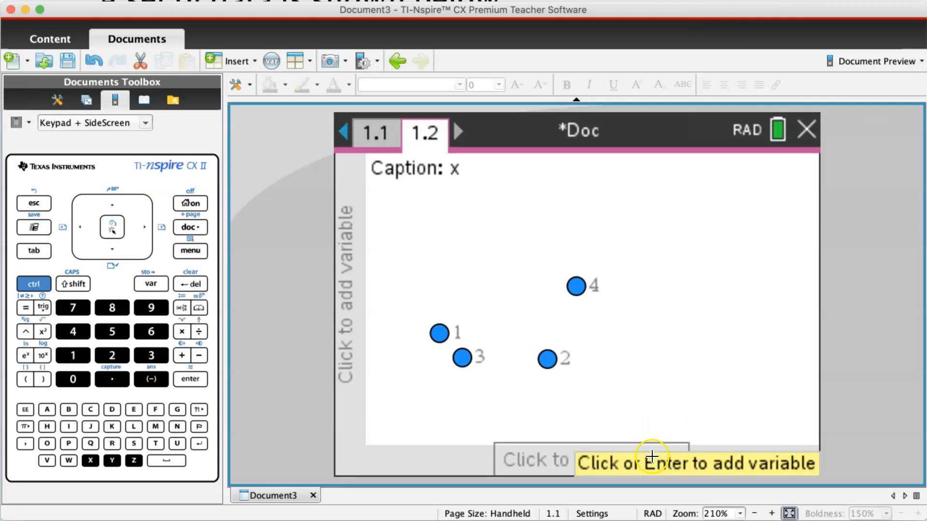
pyautogui.click(653, 460)
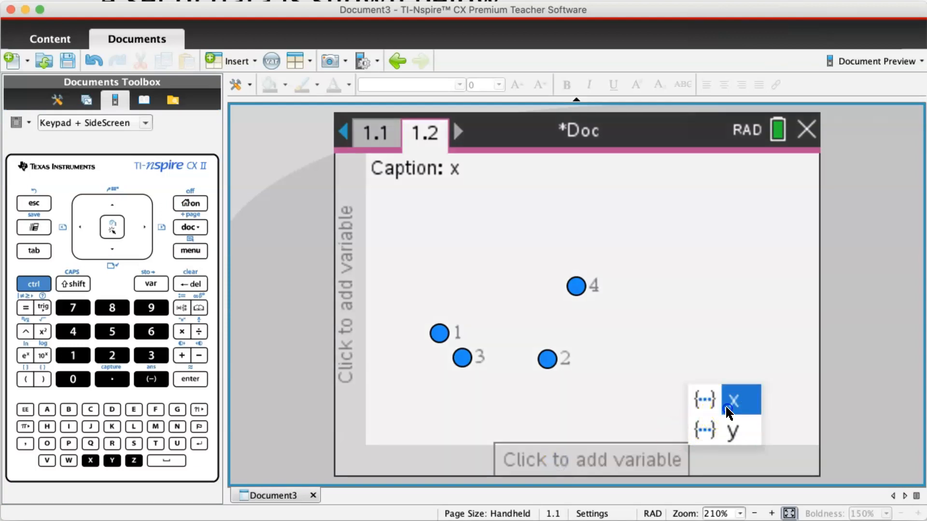
pyautogui.click(741, 400)
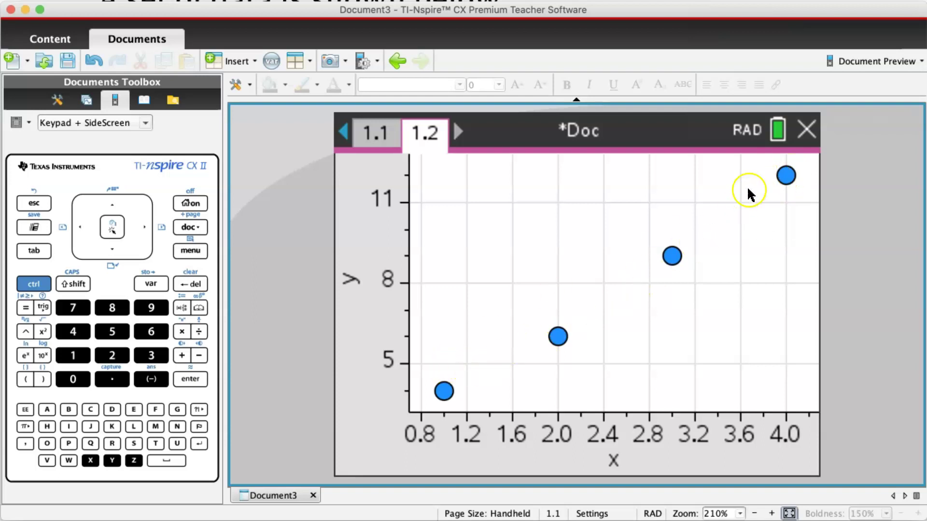
pyautogui.moveTo(737, 201)
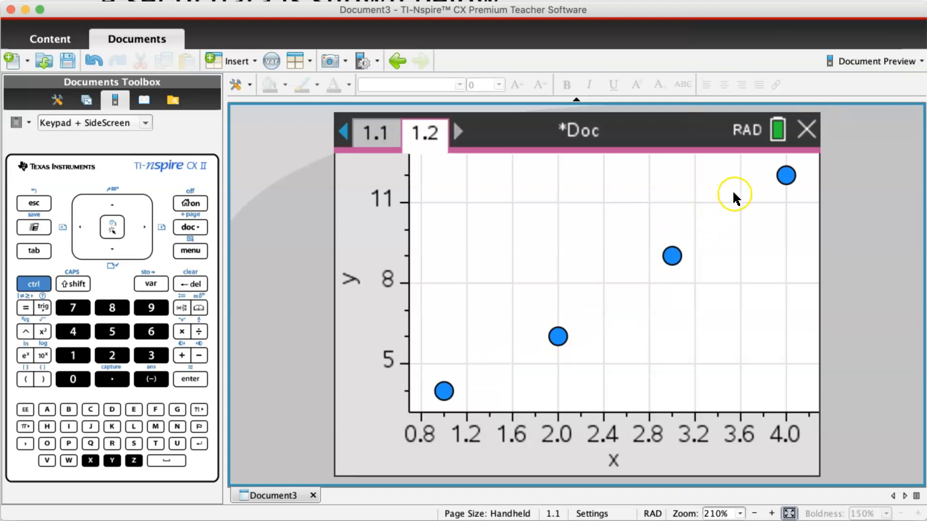
pyautogui.moveTo(420, 425)
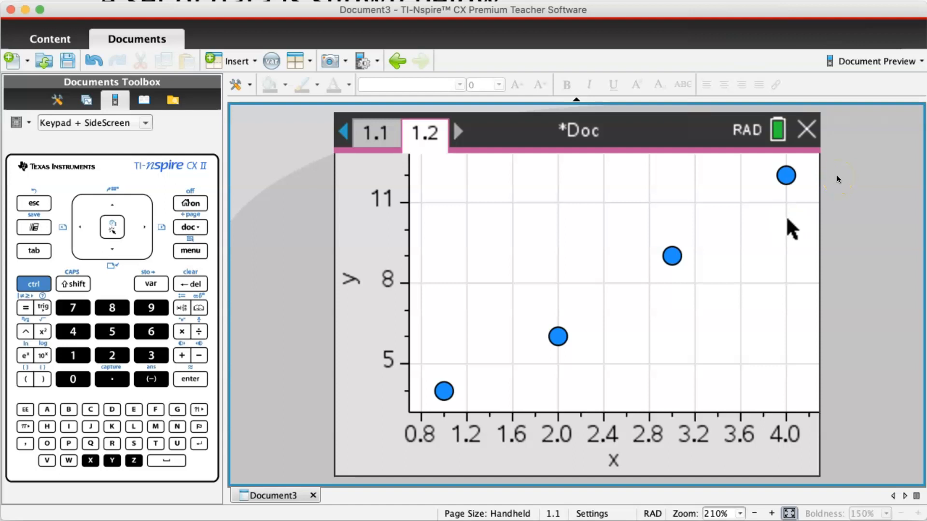
pyautogui.moveTo(807, 145)
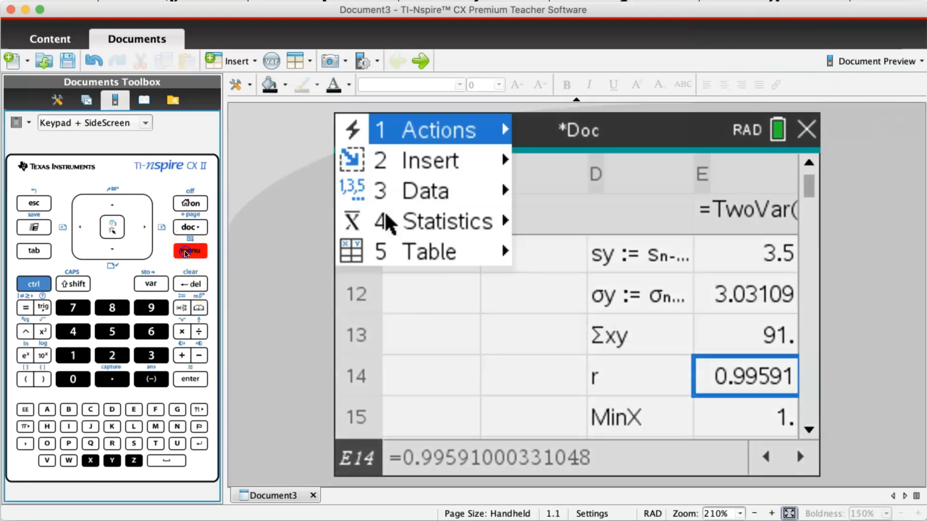
pyautogui.moveTo(455, 233)
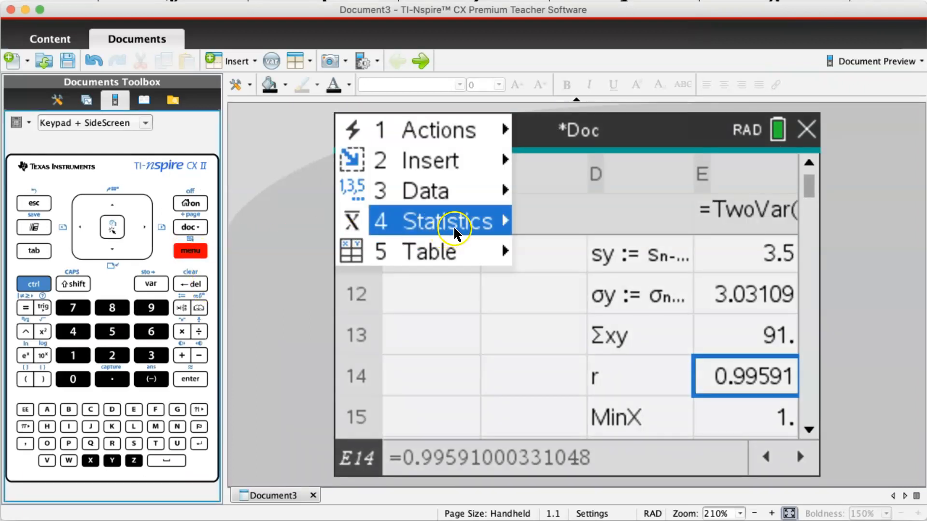
# Step: Compute Linear Regression (mx+b) of y on x into f1, giving m 2.7, b 1
pyautogui.click(447, 222)
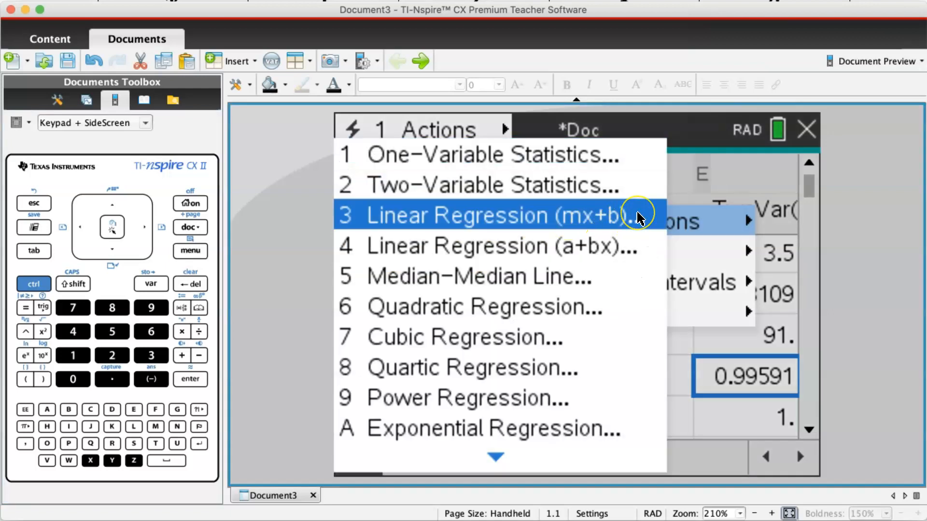
pyautogui.moveTo(613, 256)
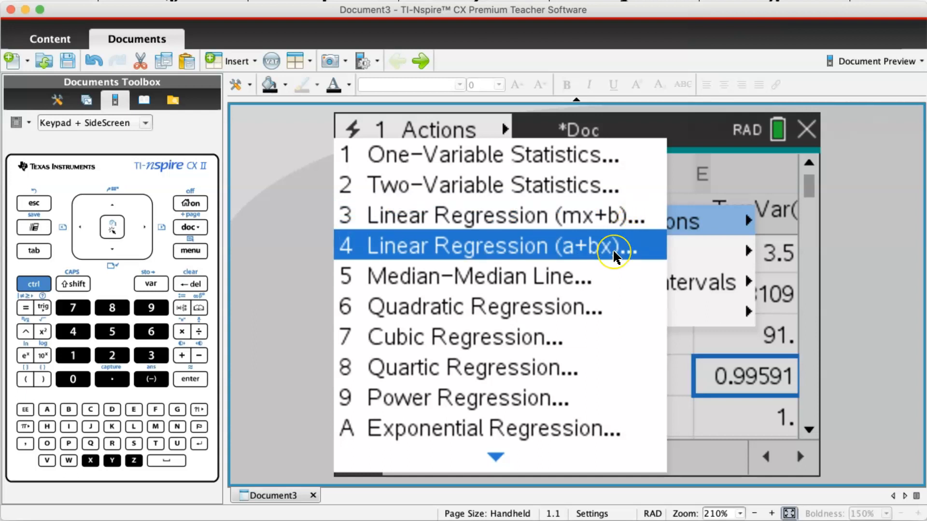
pyautogui.moveTo(642, 214)
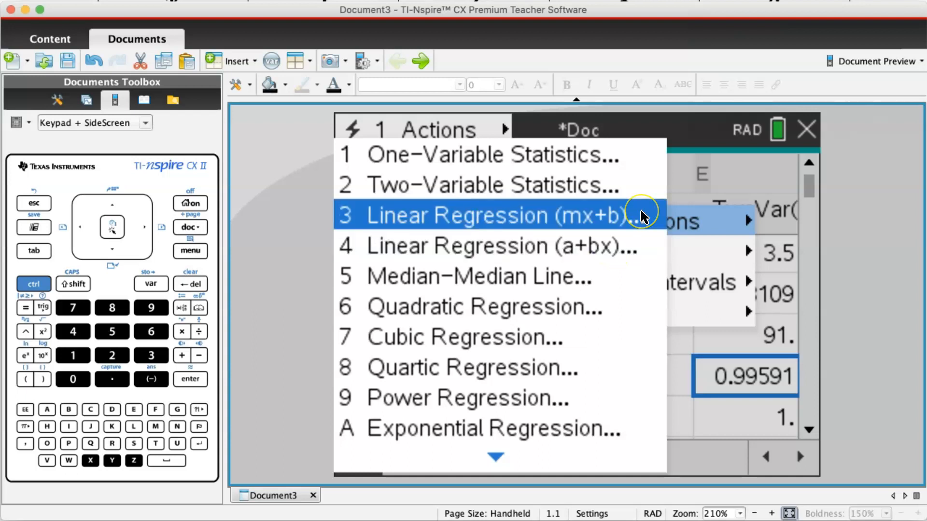
pyautogui.click(491, 215)
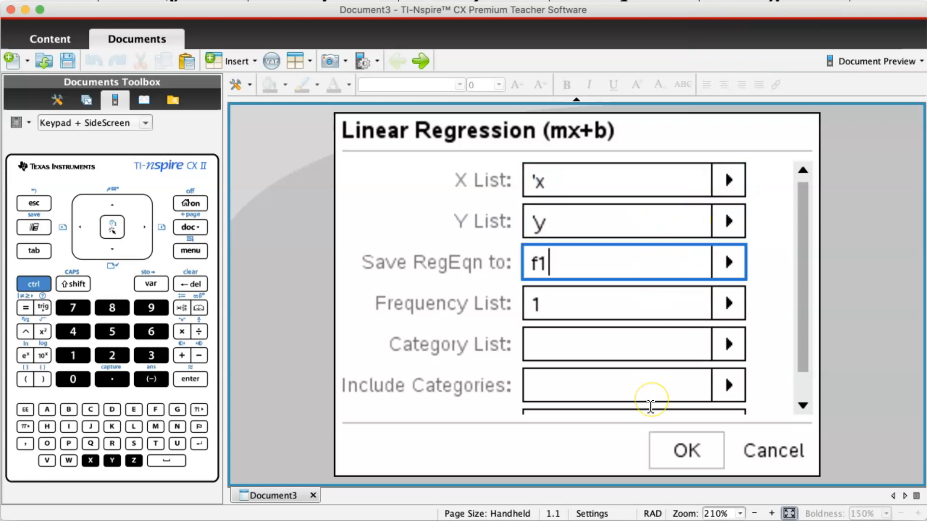
pyautogui.click(686, 451)
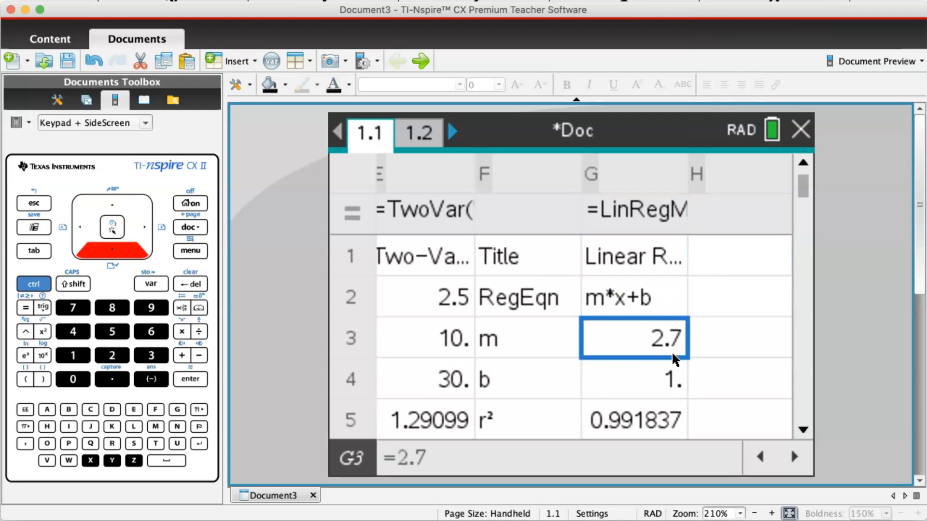
pyautogui.click(634, 378)
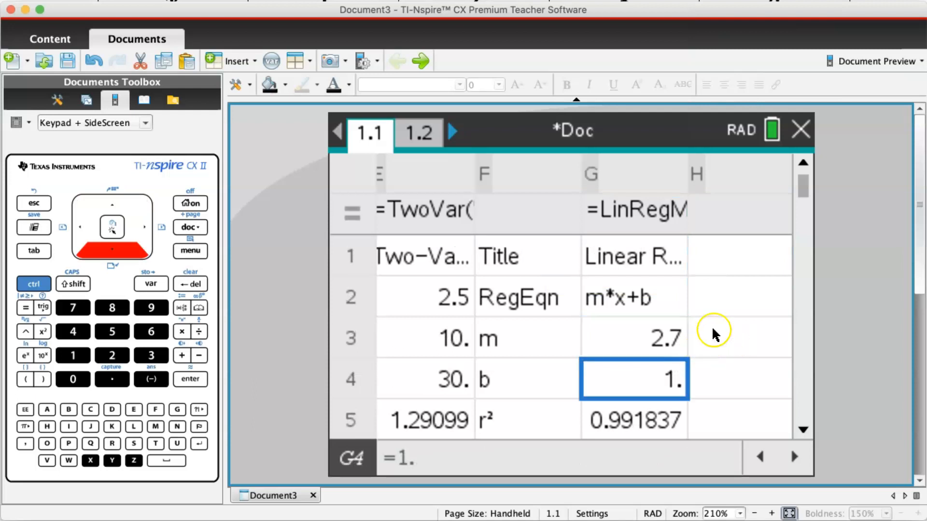
pyautogui.moveTo(713, 335)
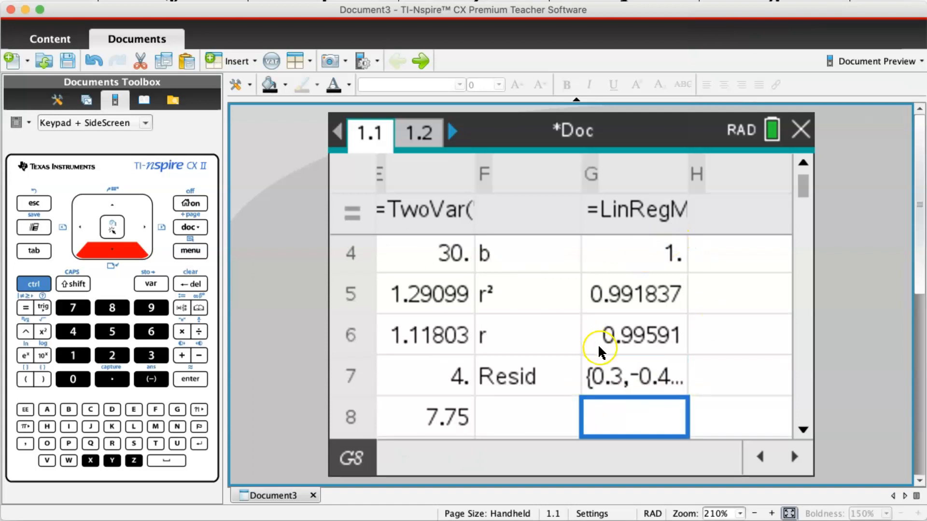
pyautogui.moveTo(620, 350)
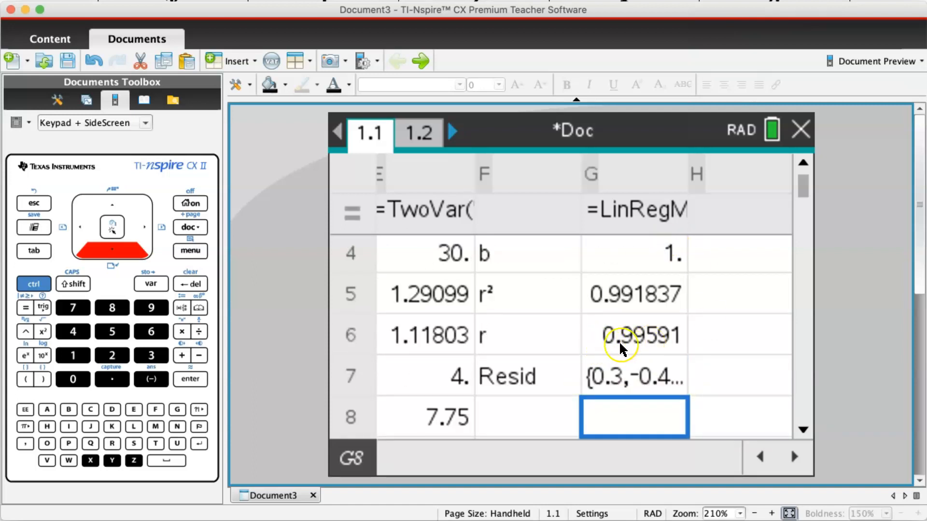
pyautogui.moveTo(663, 348)
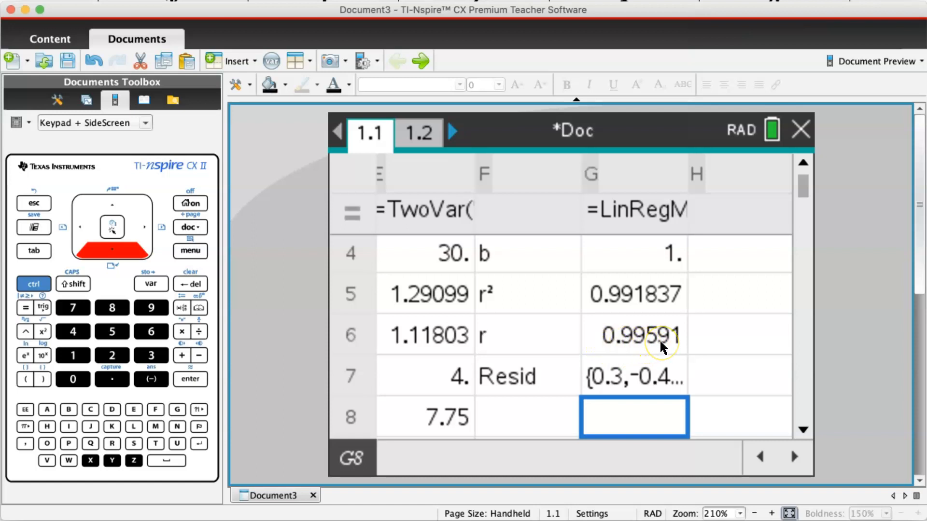
pyautogui.moveTo(431, 372)
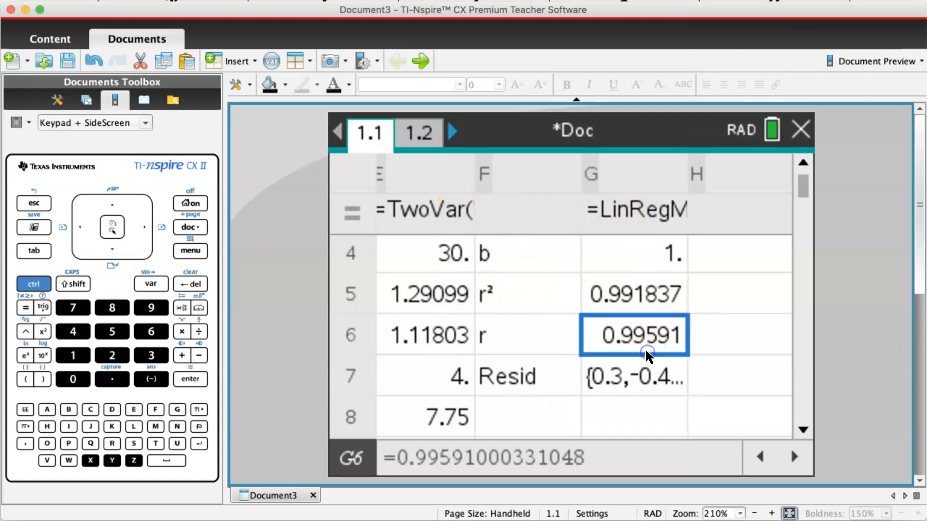
pyautogui.press('up')
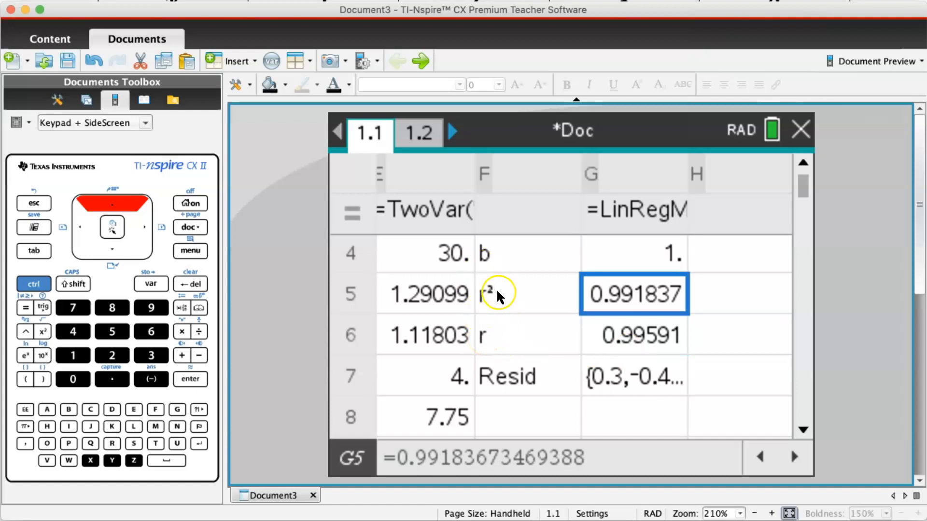
pyautogui.moveTo(491, 350)
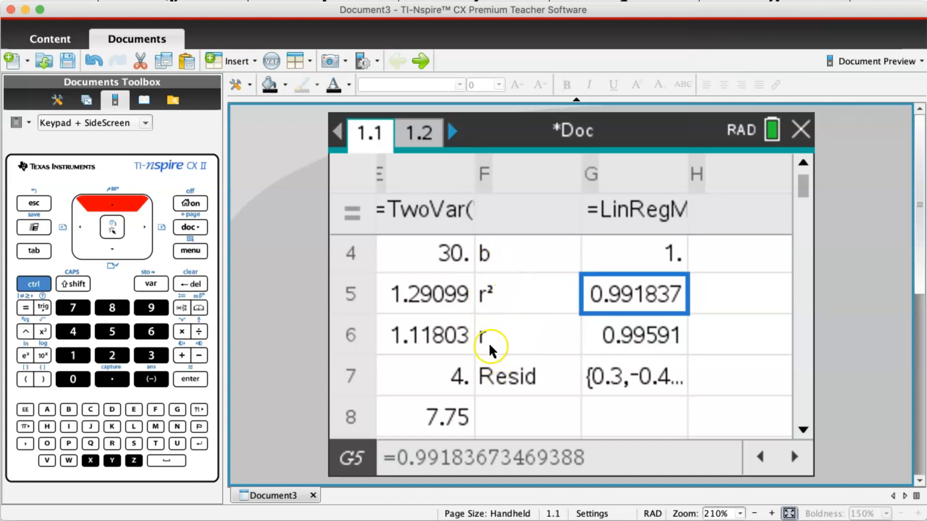
pyautogui.moveTo(515, 281)
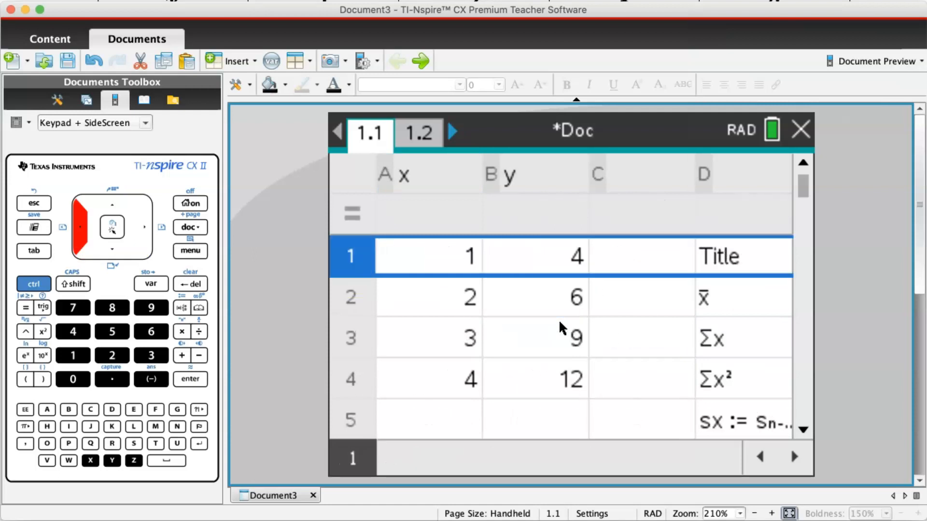
# Step: From cell A1, configure Linear Regression (mx+b) with X List y, Y List x, saving to f2
pyautogui.click(428, 256)
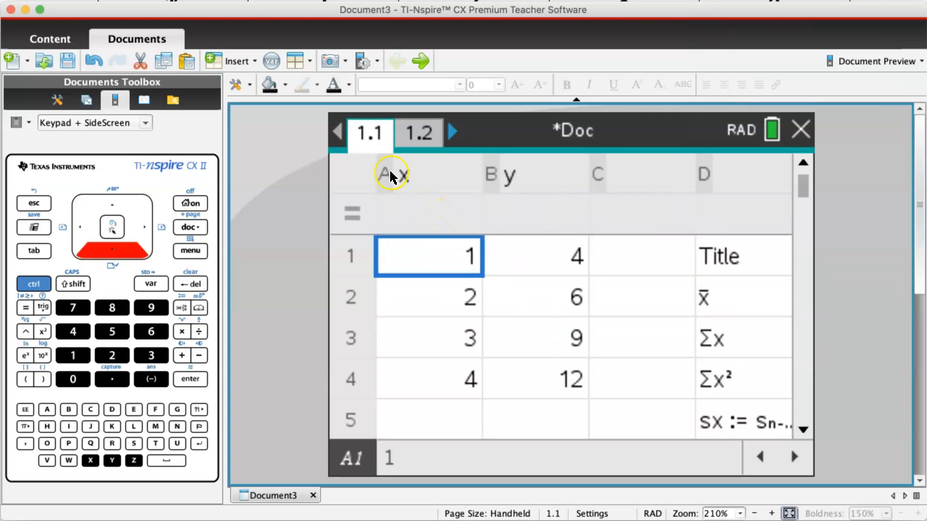
pyautogui.moveTo(210, 258)
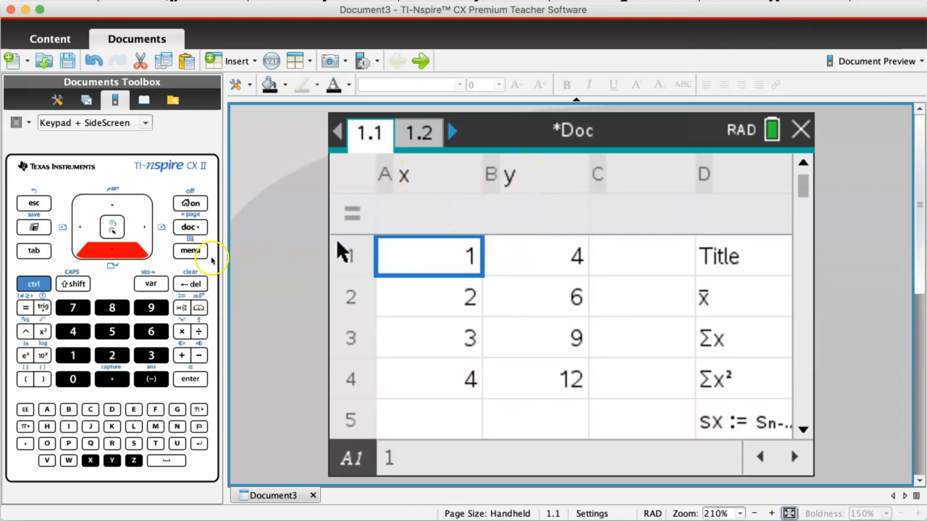
pyautogui.click(189, 251)
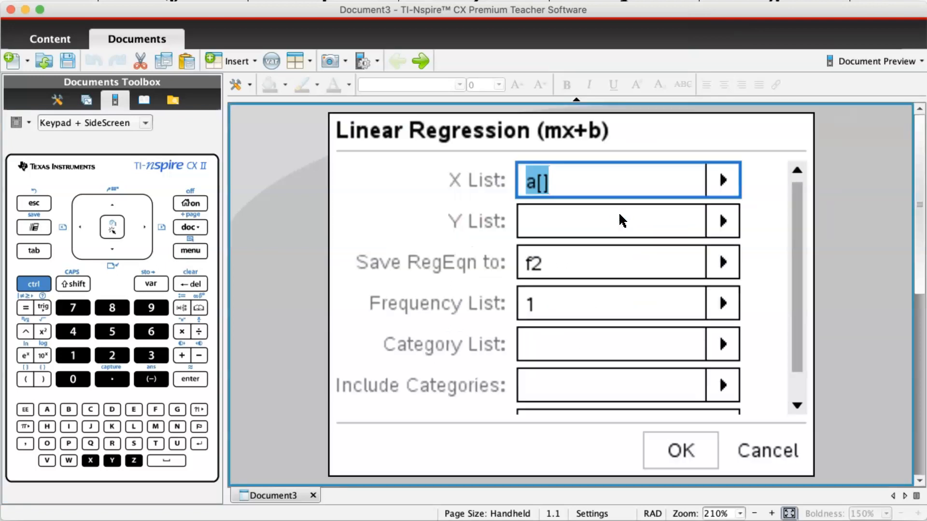
pyautogui.click(722, 180)
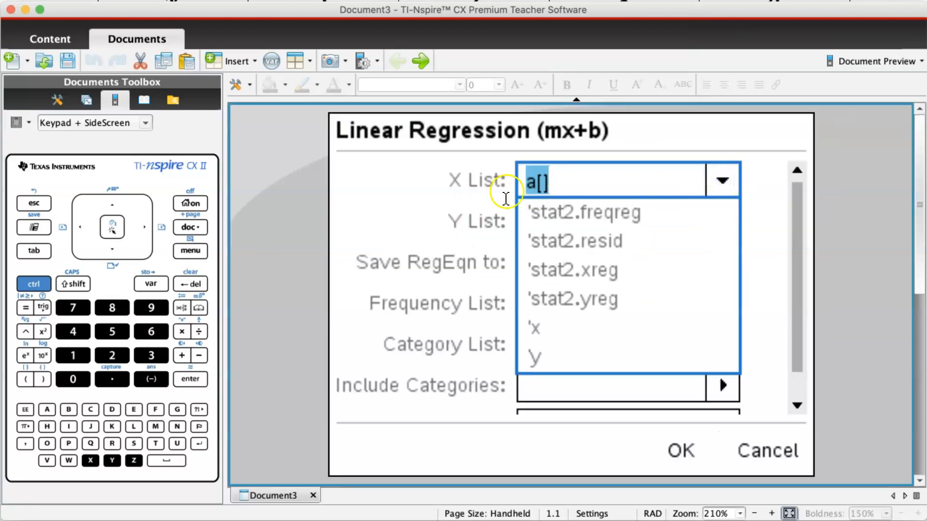
pyautogui.click(535, 356)
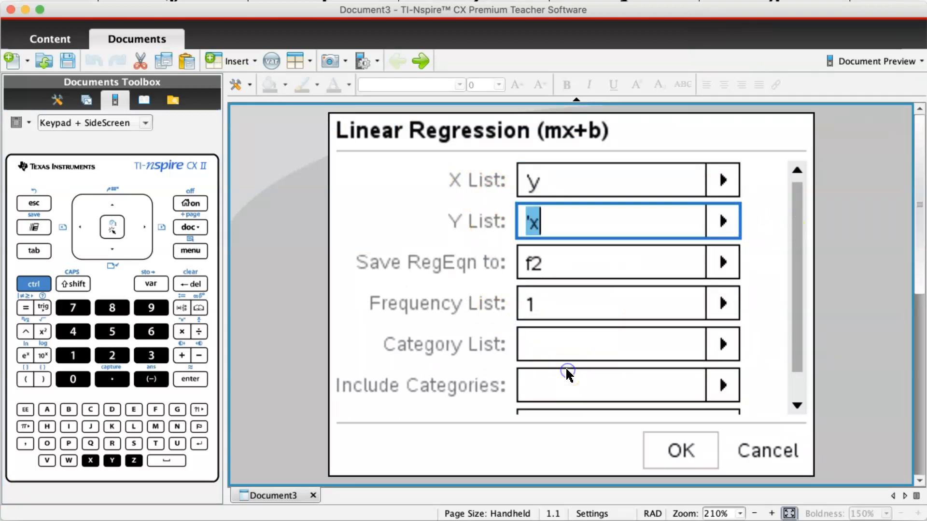
pyautogui.moveTo(465, 209)
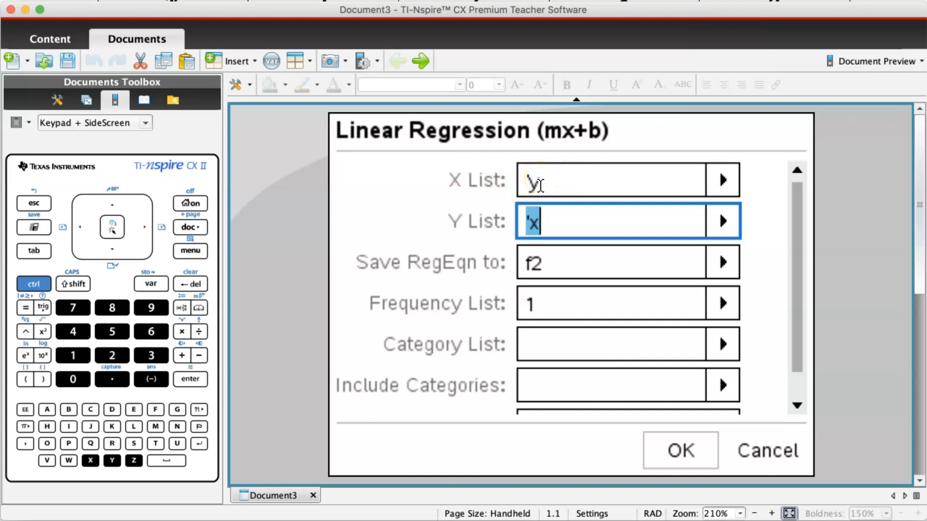
pyautogui.moveTo(557, 180)
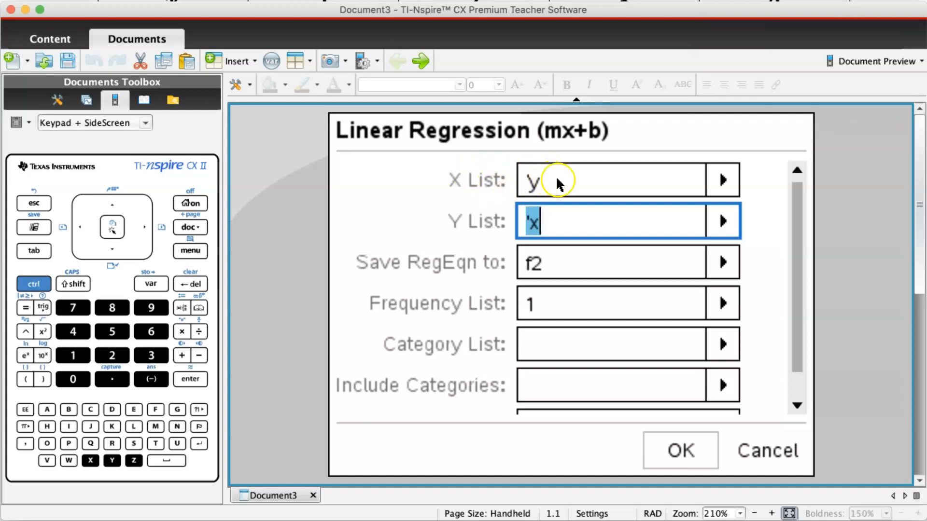
pyautogui.click(609, 179)
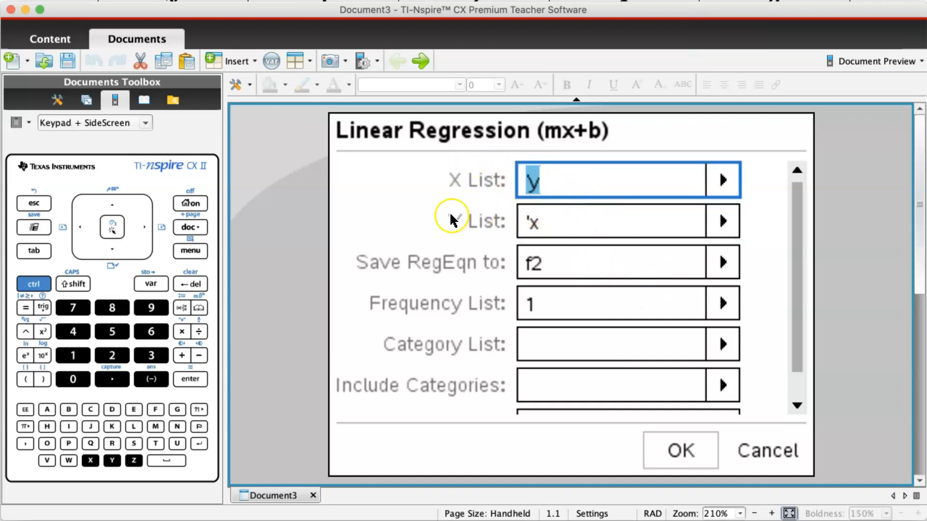
pyautogui.moveTo(552, 225)
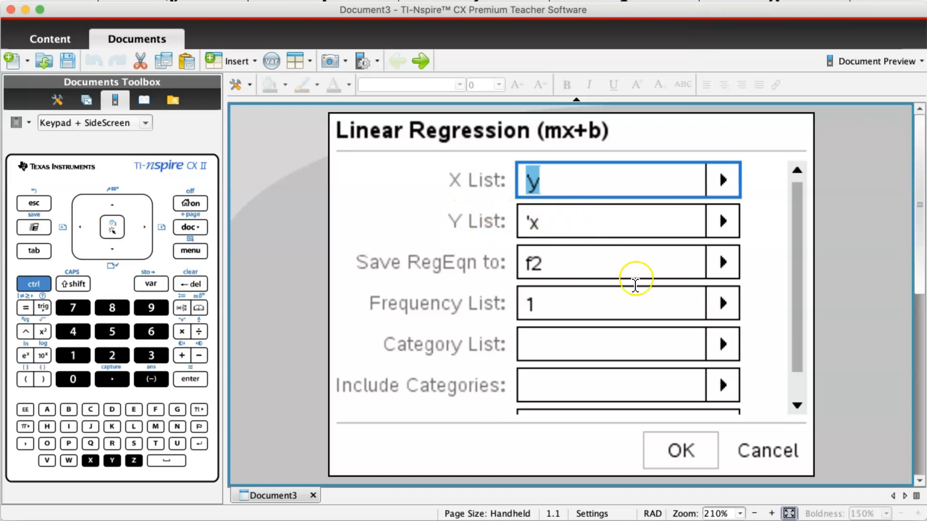
pyautogui.scroll(-3)
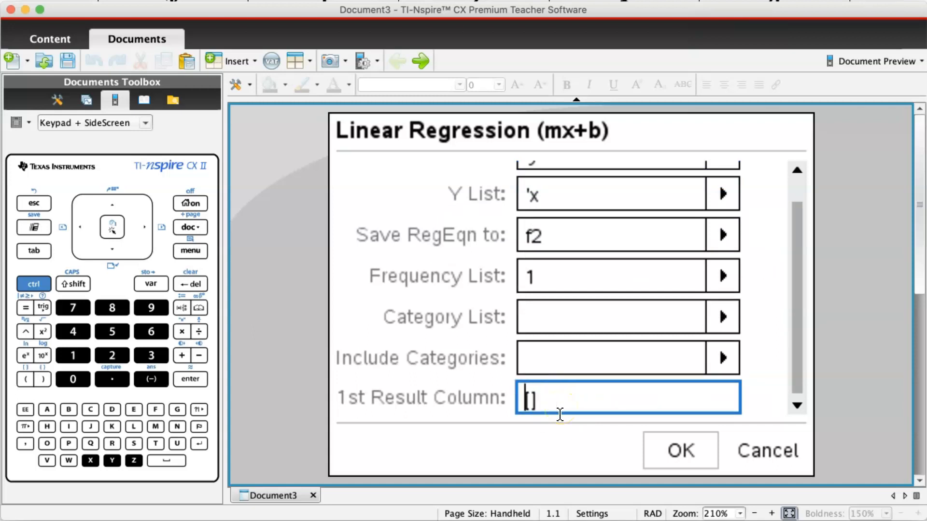
# Step: Run the x-on-y regression and select r² 0.991837 in cell L5
pyautogui.click(680, 450)
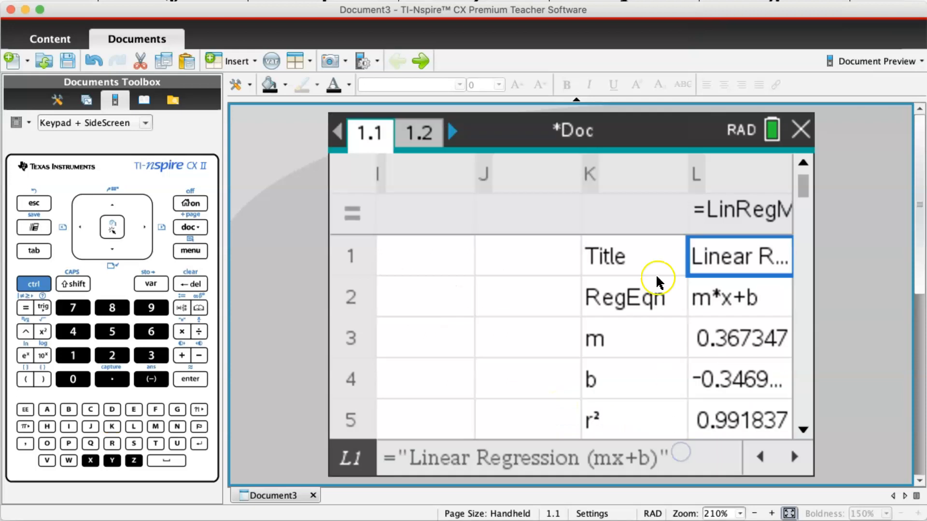
pyautogui.click(740, 338)
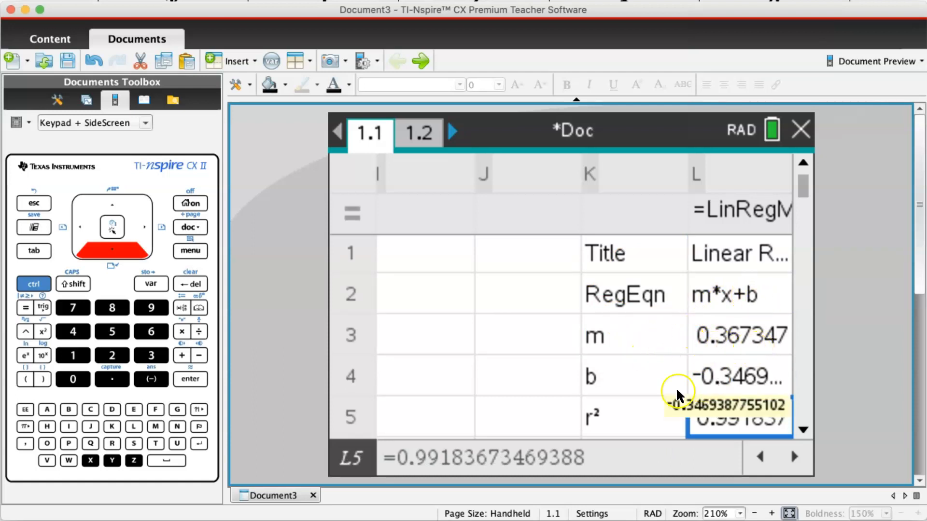
pyautogui.moveTo(755, 393)
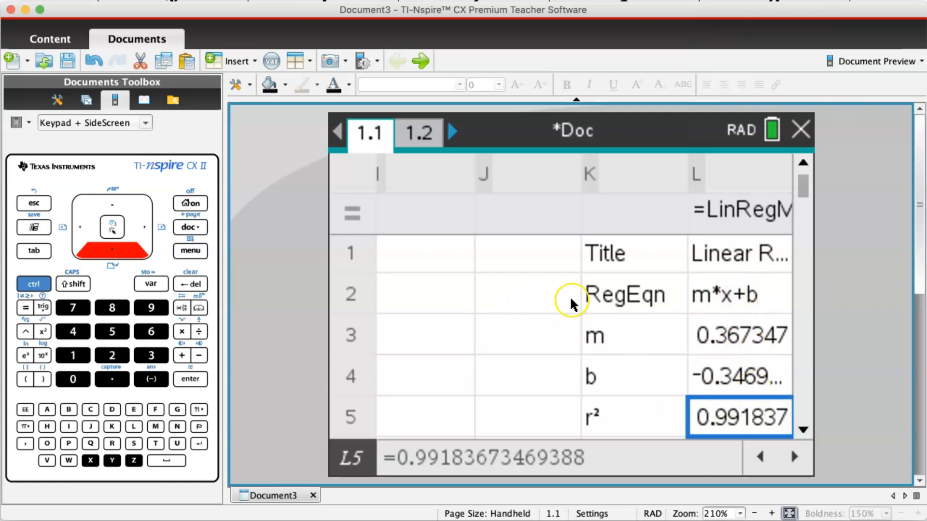
pyautogui.moveTo(759, 313)
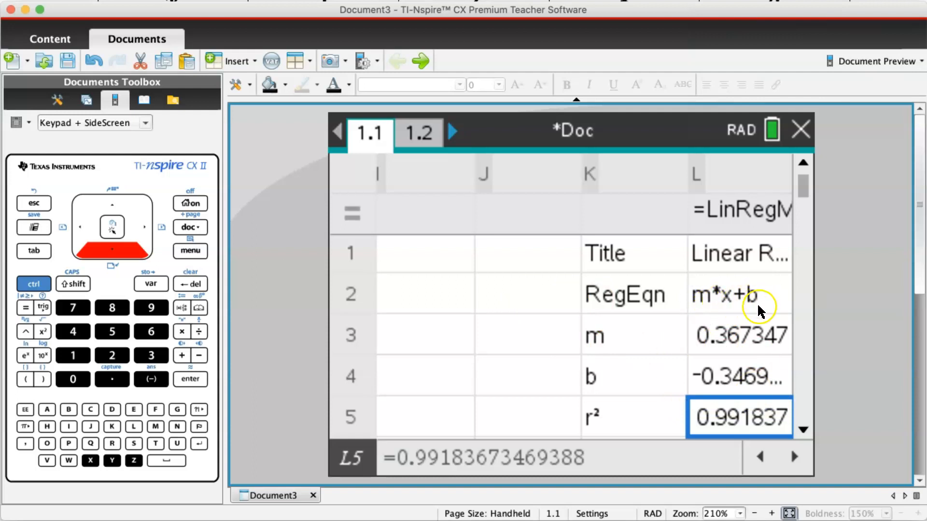
pyautogui.moveTo(710, 157)
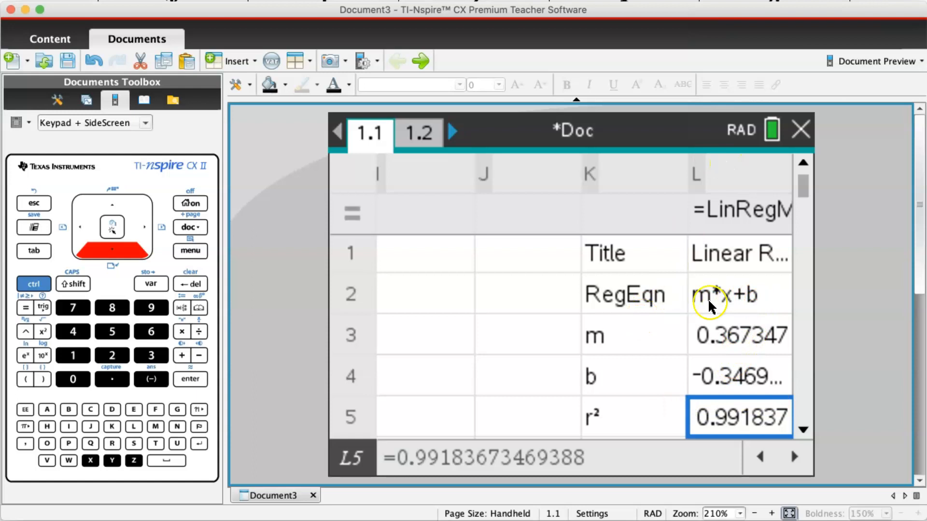
pyautogui.moveTo(711, 352)
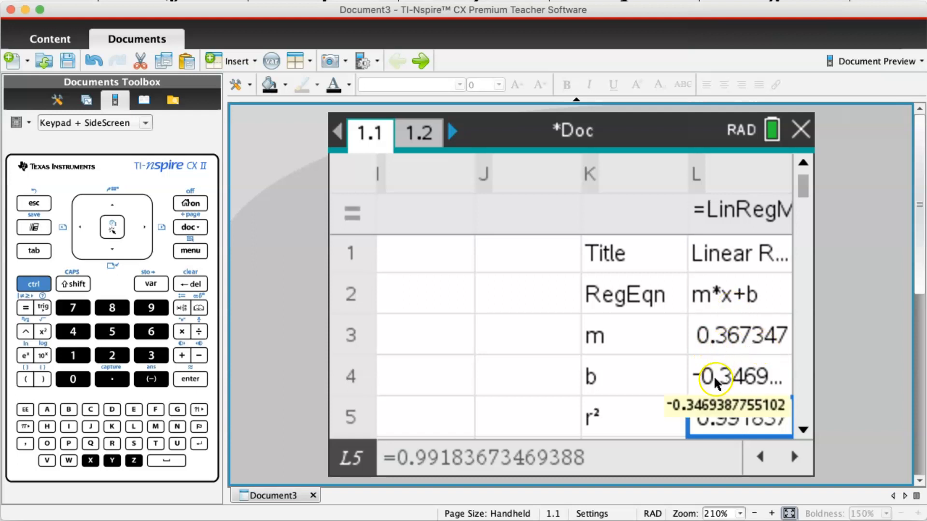
pyautogui.moveTo(751, 388)
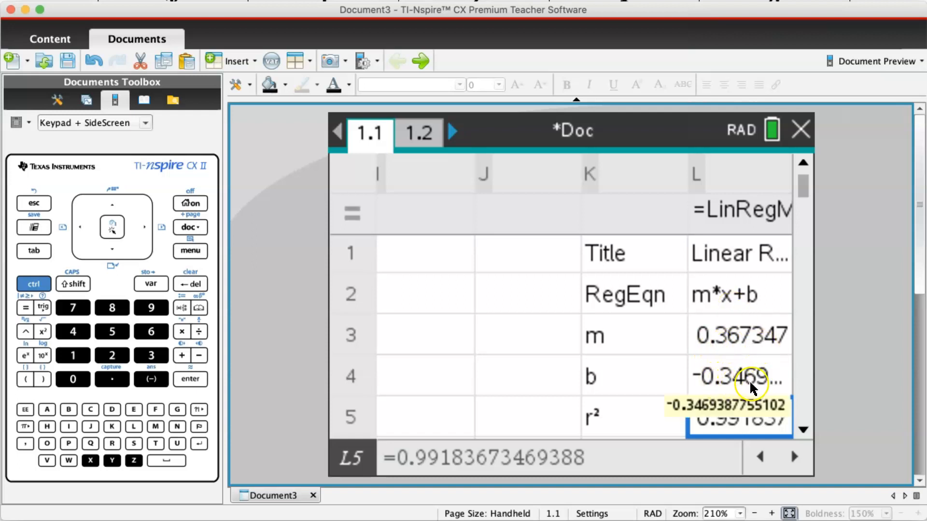